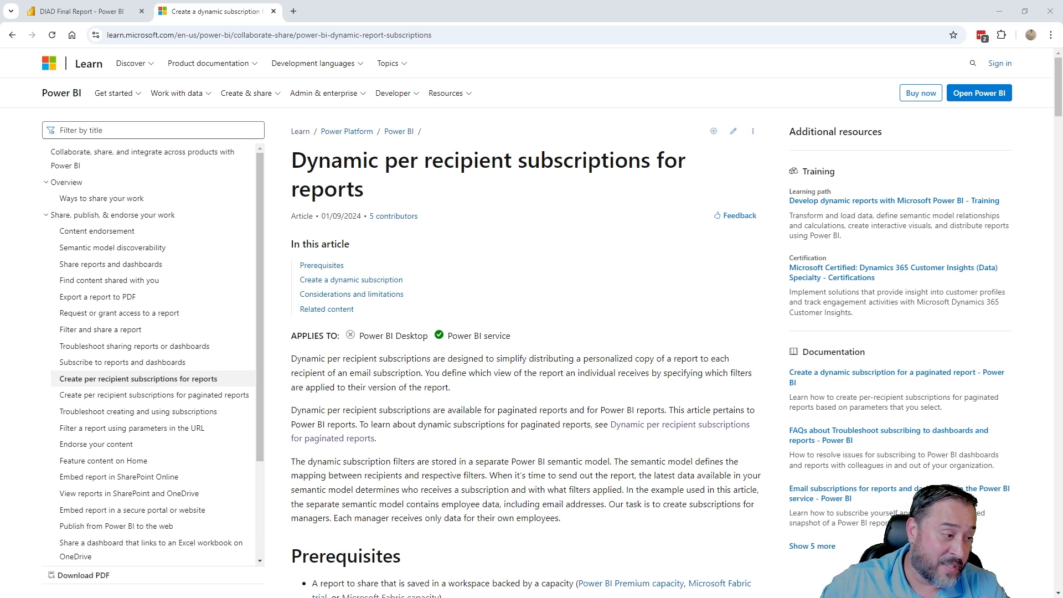
Scroll the Learn article on dynamic per-recipient subscriptions, then return to the DIAD Final Report tab
scroll("down", 3)
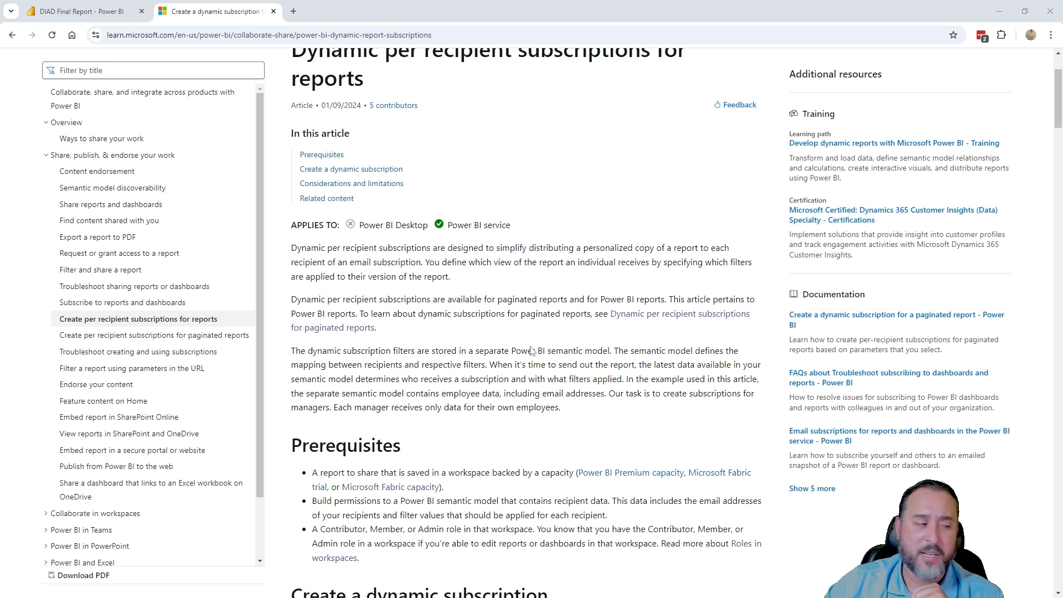
scroll("down", 3)
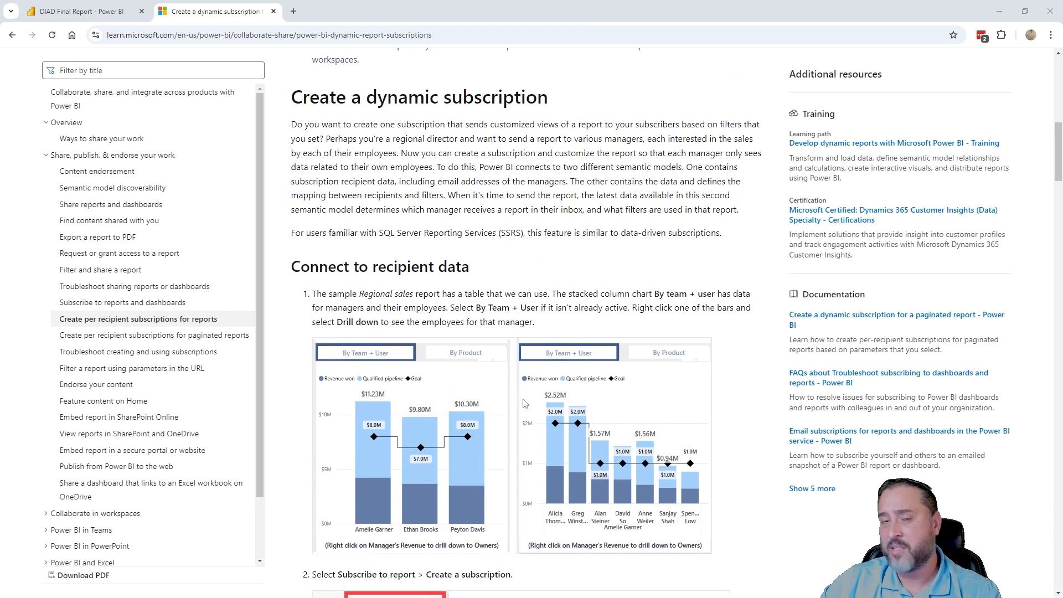
left_click(76, 11)
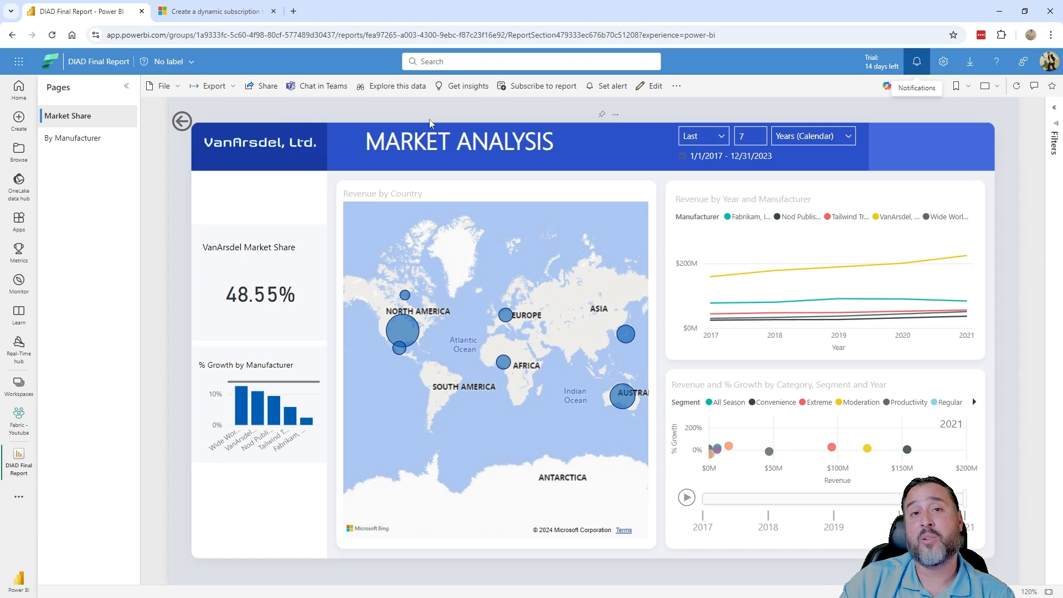
mouse_move(592, 153)
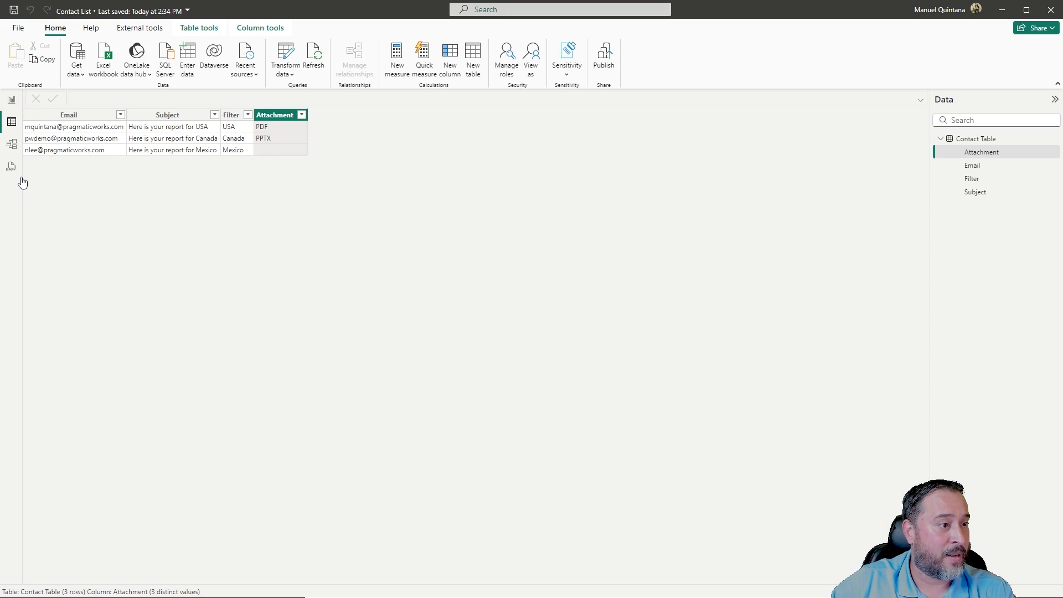
mouse_move(479, 107)
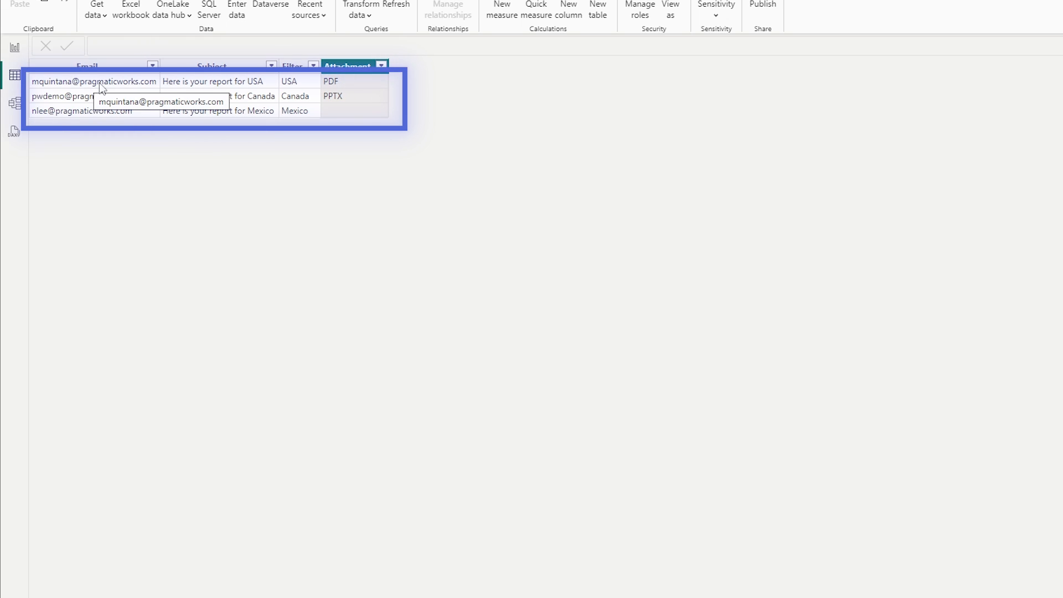
mouse_move(205, 88)
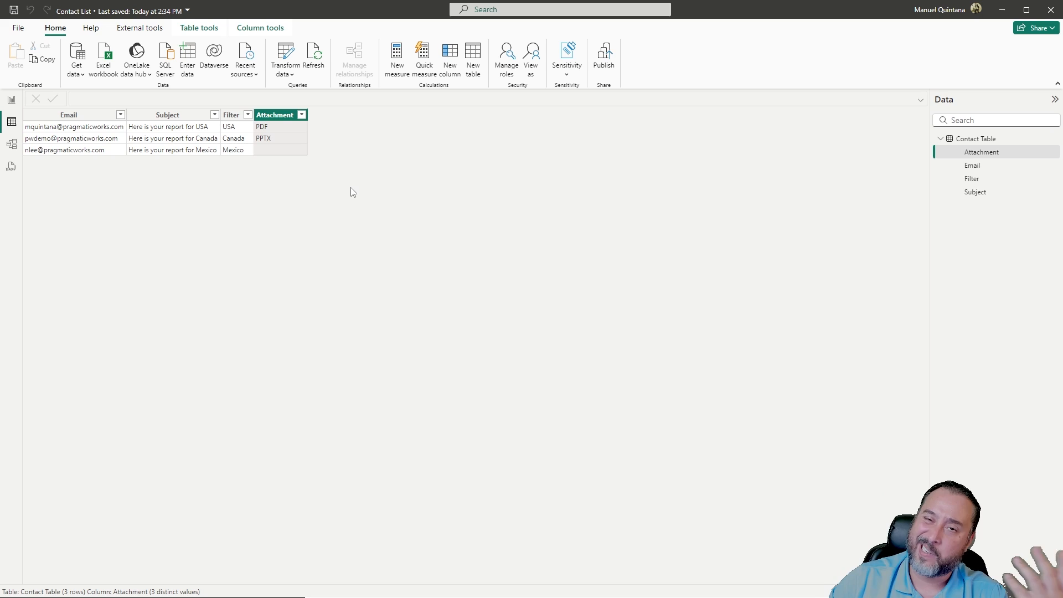
mouse_move(383, 220)
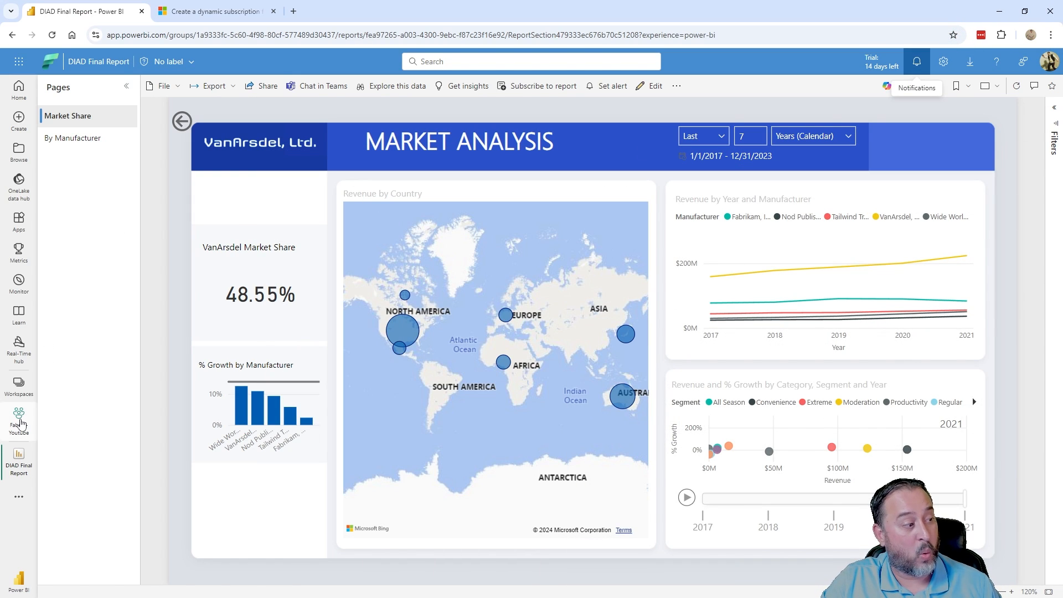
Open DIAD Final Report from the Fabric - Youtube workspace and view its empty subscriptions list
left_click(18, 419)
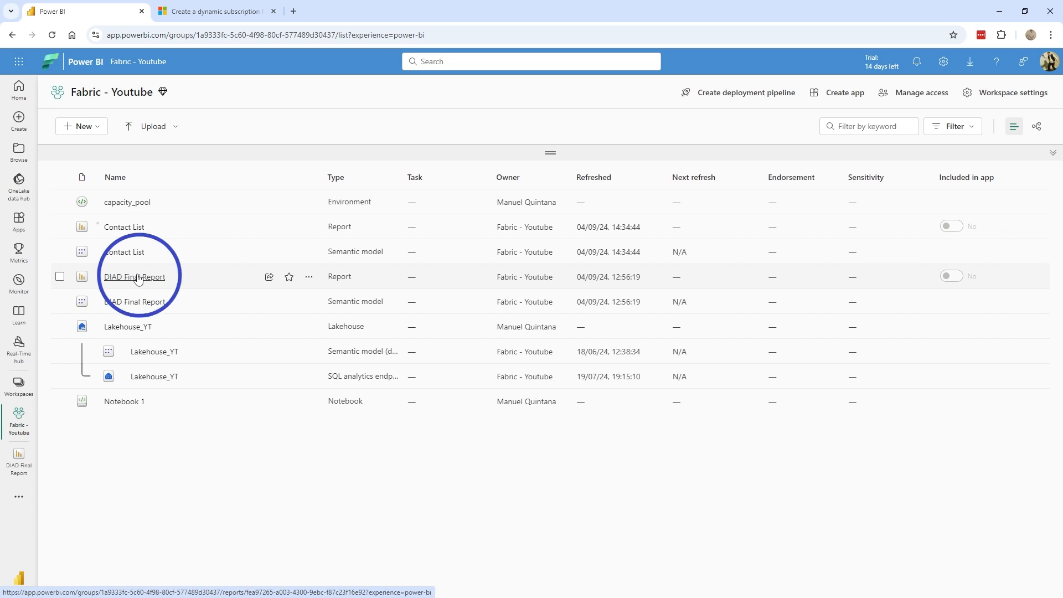
left_click(134, 277)
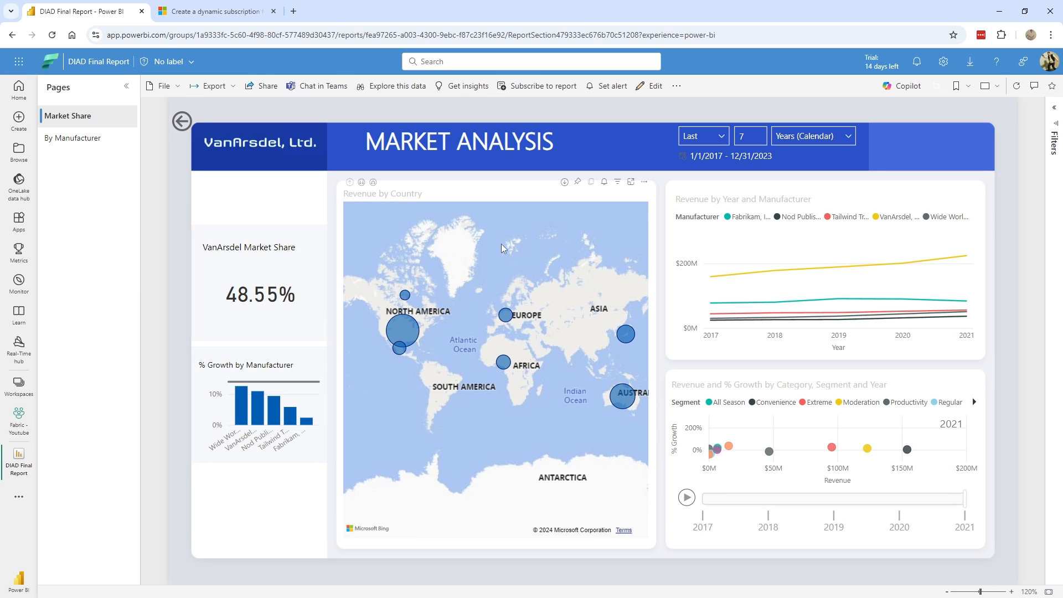
left_click(543, 86)
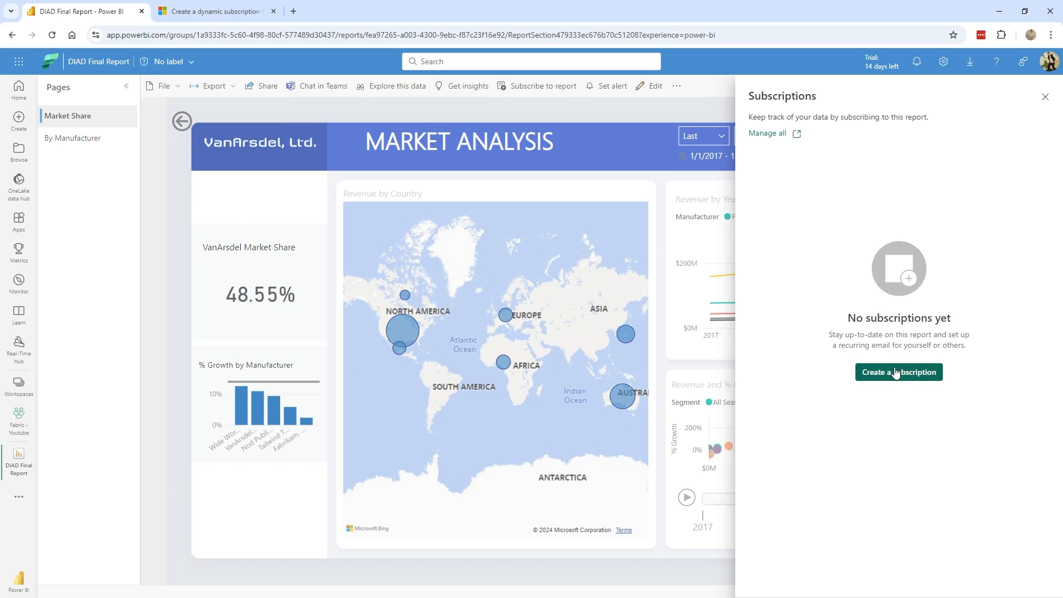
Create a dynamic per-recipient subscription using Contact List as the recipient semantic model
left_click(898, 372)
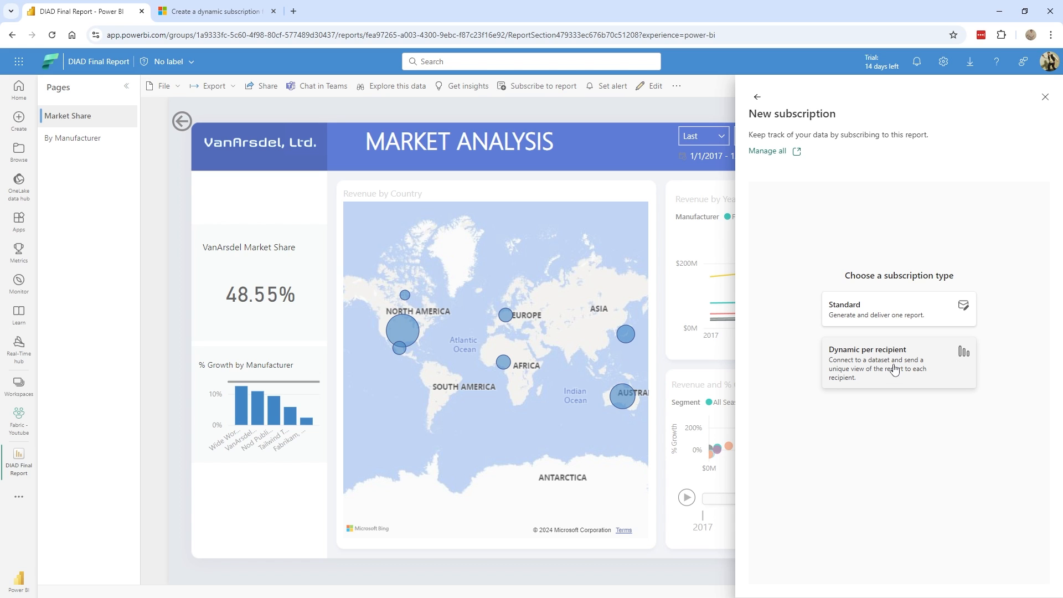
left_click(895, 362)
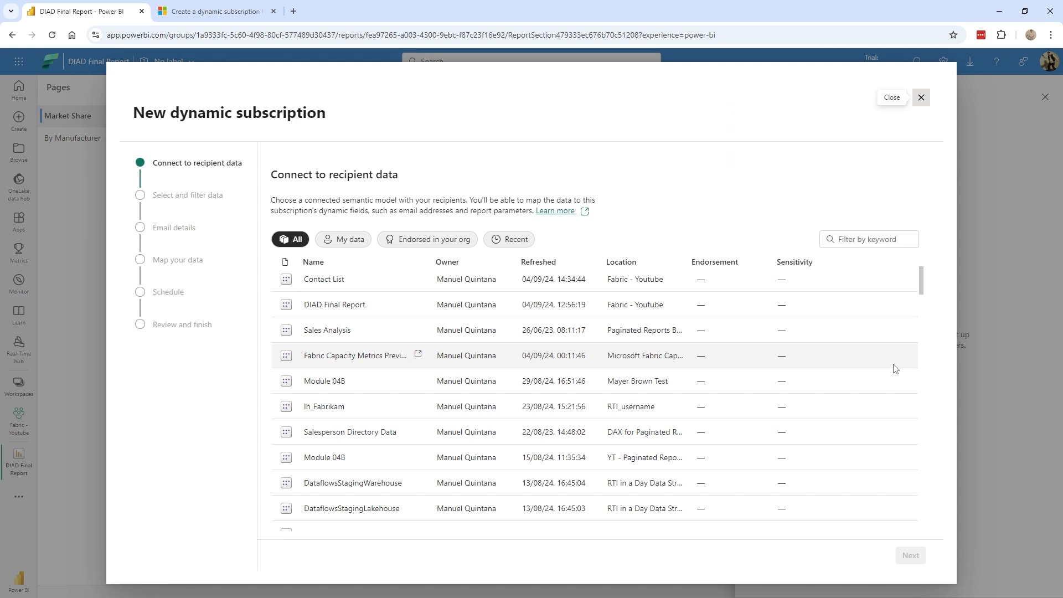
mouse_move(421, 304)
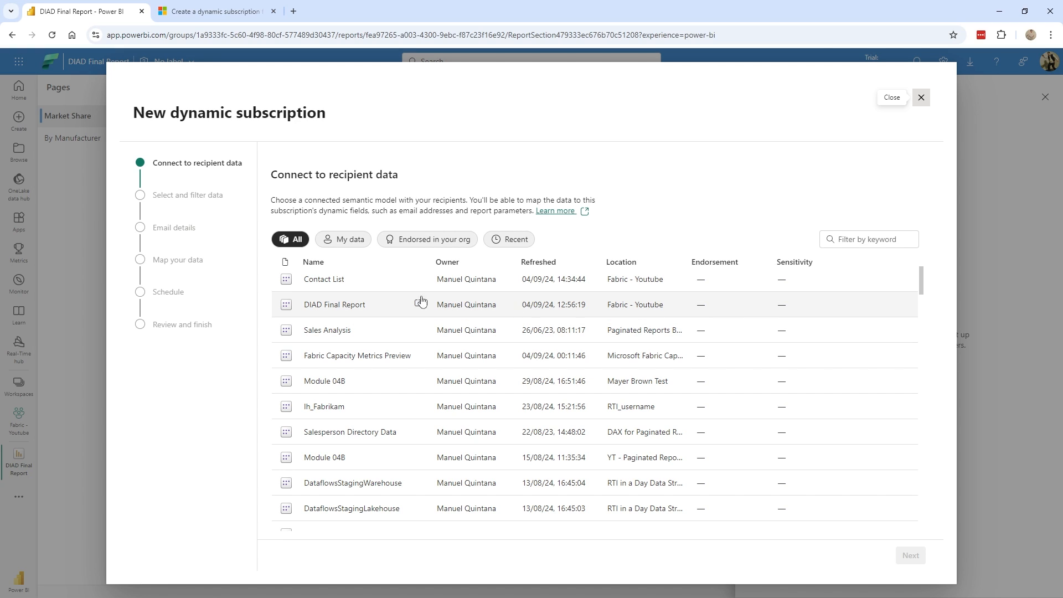
mouse_move(880, 238)
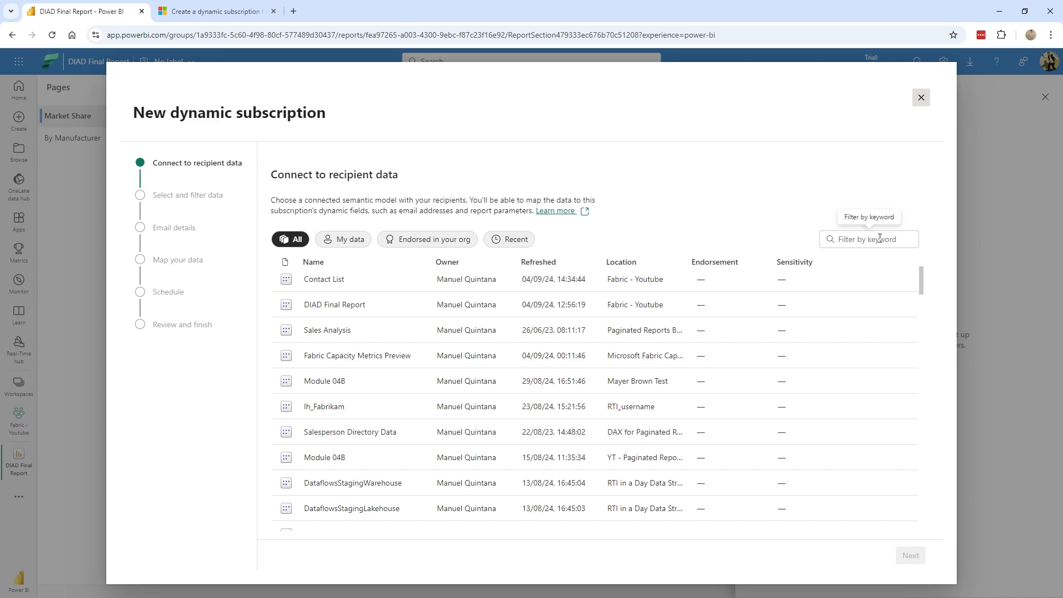
mouse_move(634, 305)
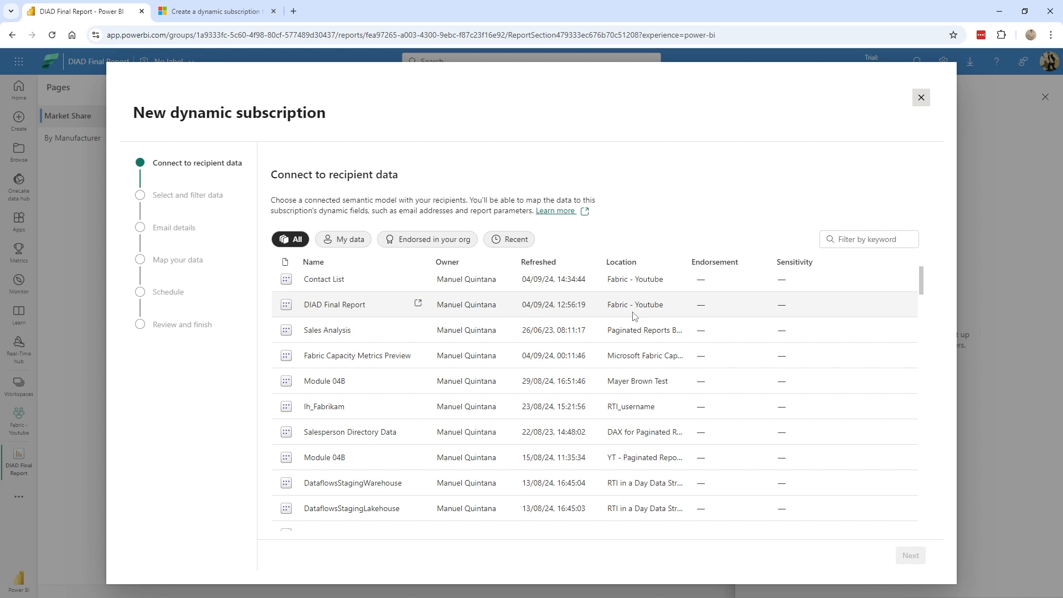
mouse_move(625, 456)
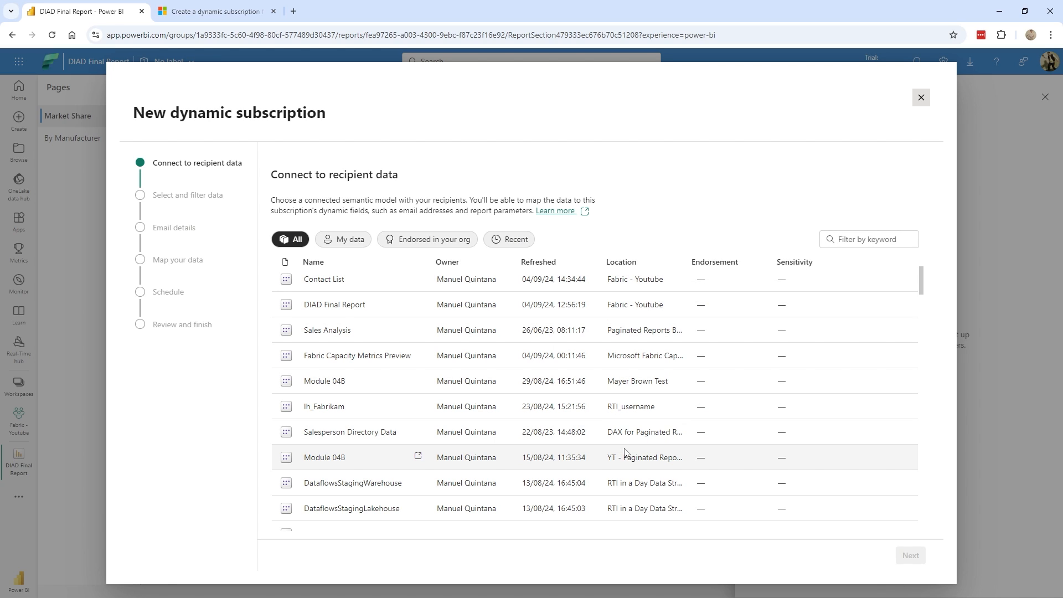
mouse_move(602, 447)
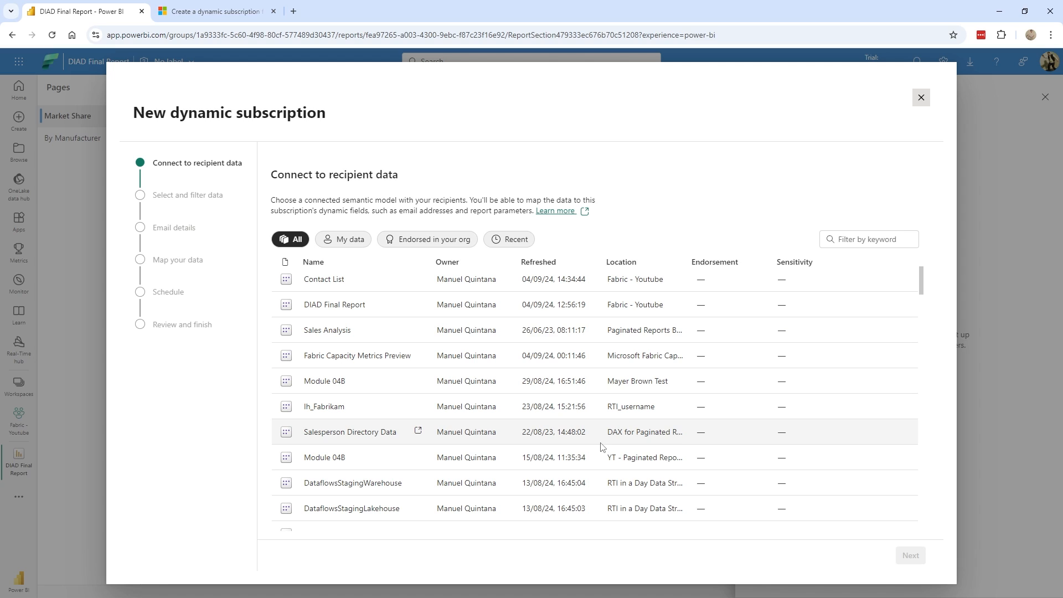
mouse_move(323, 293)
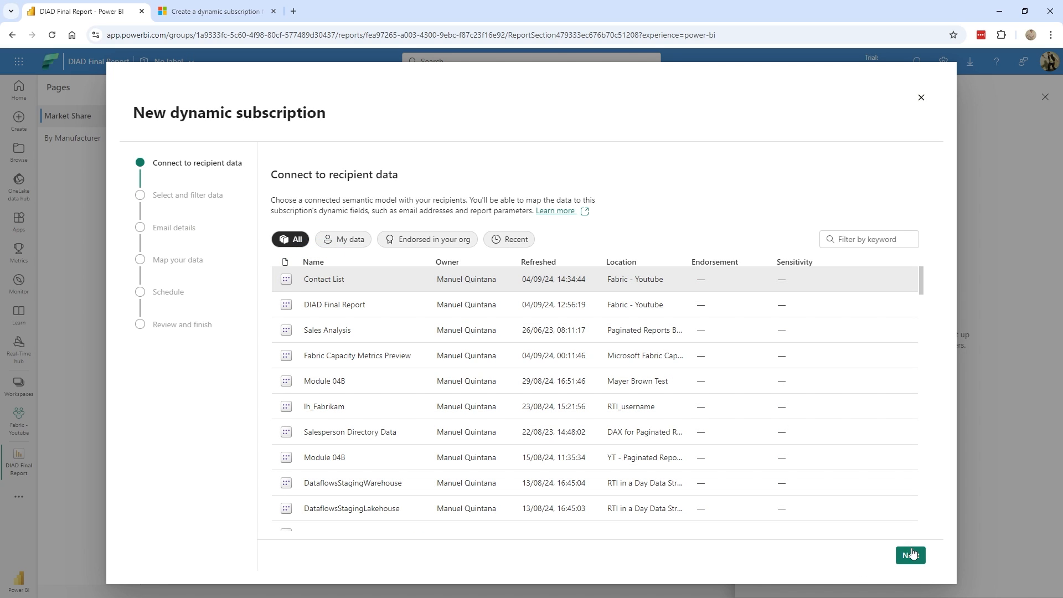
left_click(910, 555)
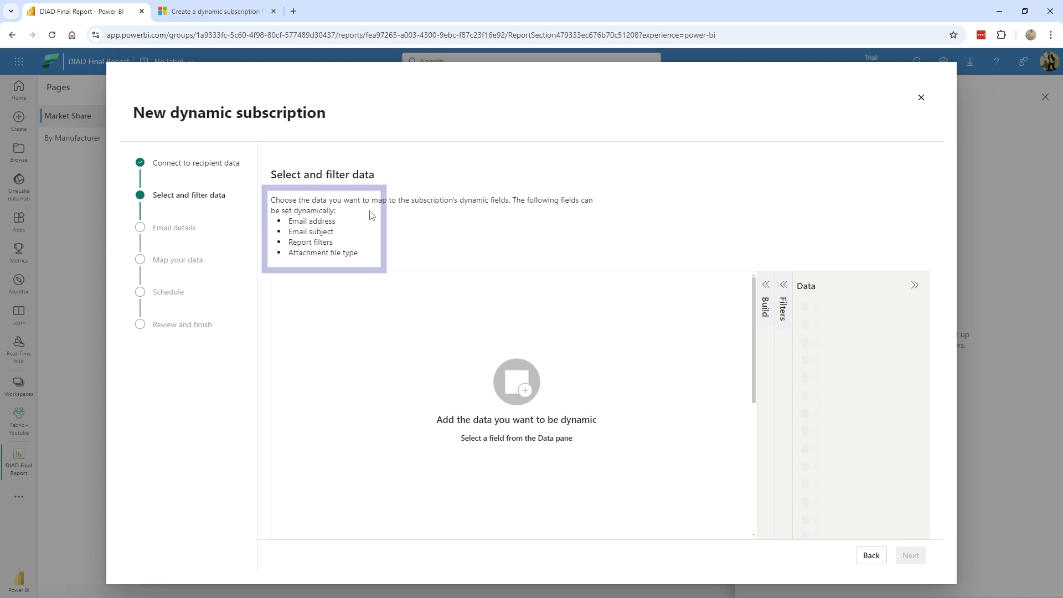
Select all Contact Table fields (Email, Subject, Filter, Attachment) as dynamic data
left_click(805, 344)
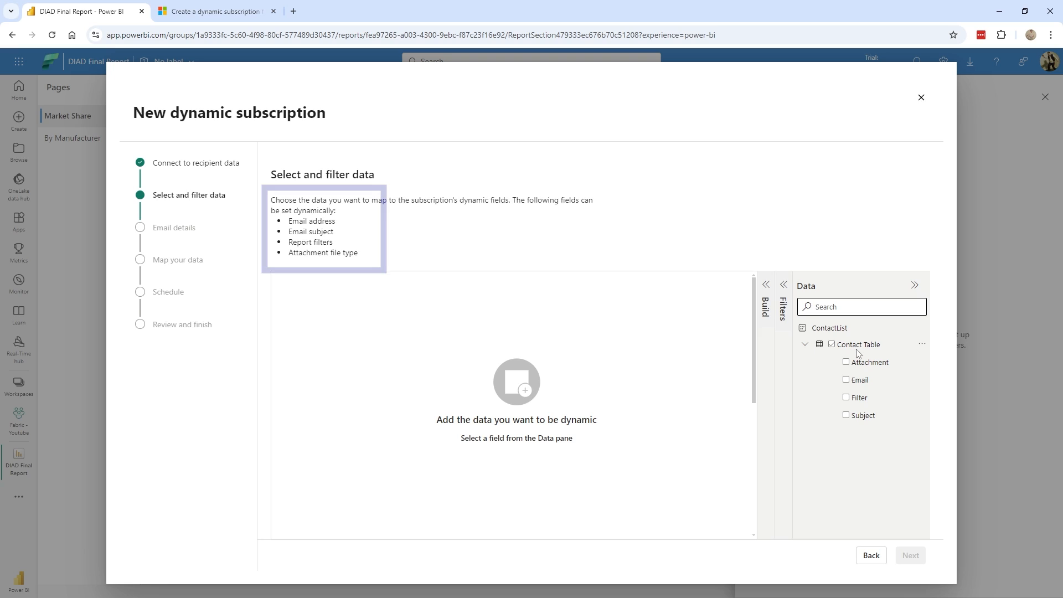
mouse_move(857, 344)
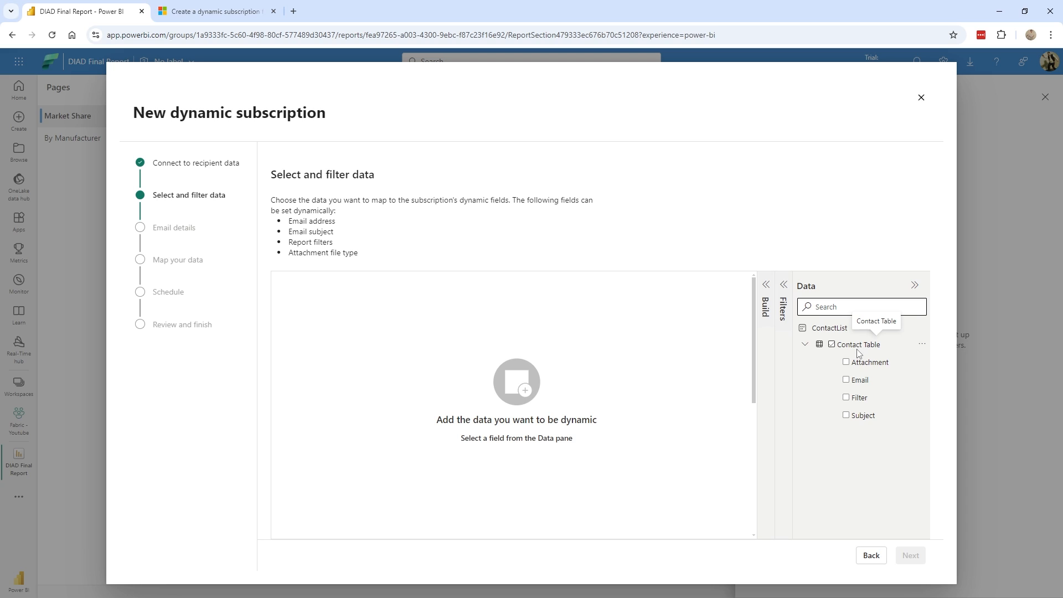
mouse_move(848, 357)
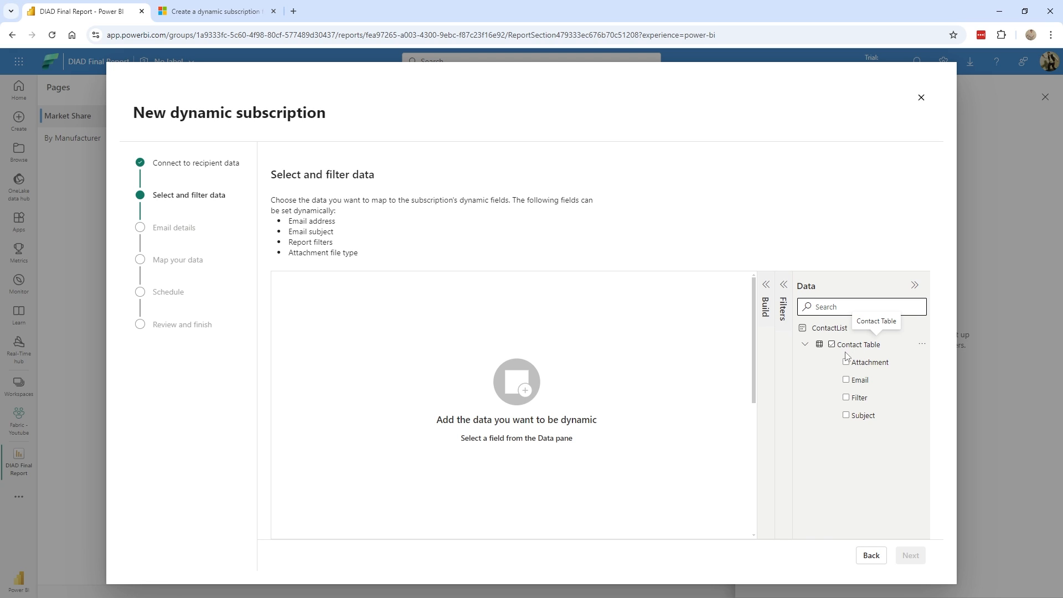
left_click(832, 344)
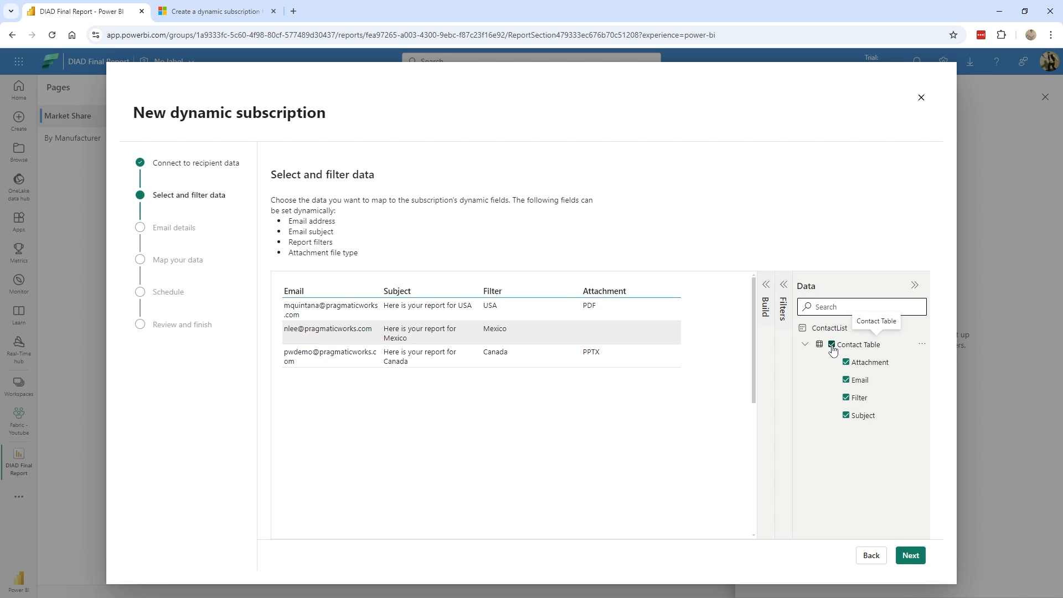
mouse_move(515, 366)
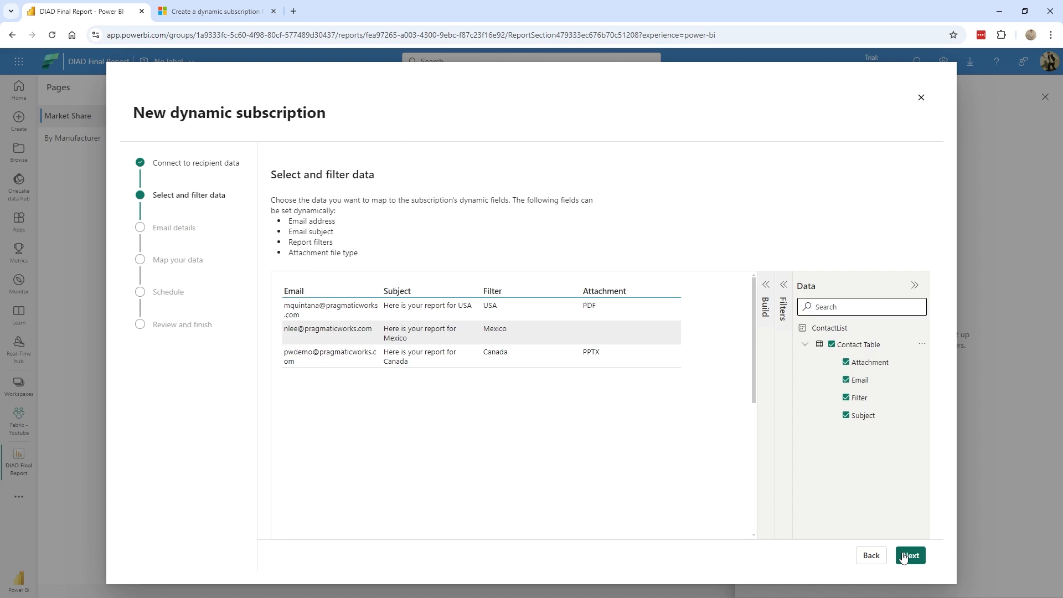
left_click(909, 554)
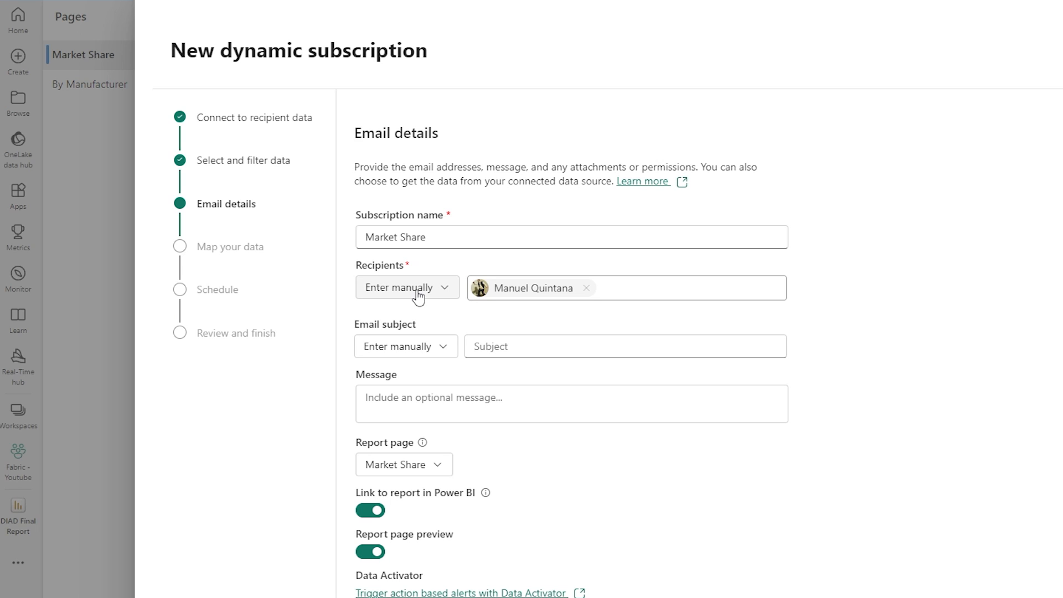
Set subscription recipients to Get from data > Contact Table.Email
left_click(407, 287)
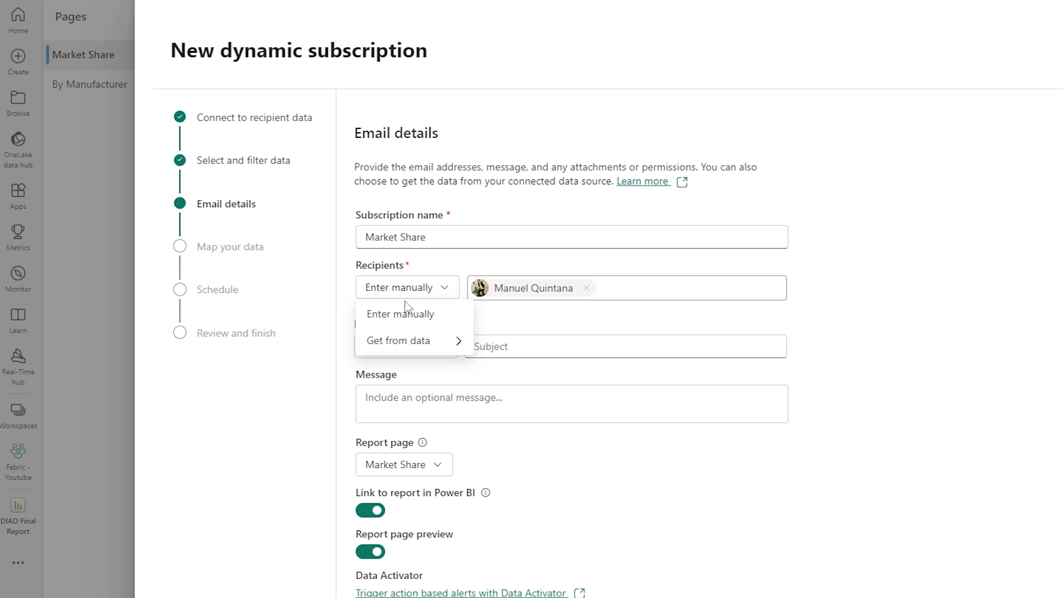
mouse_move(423, 349)
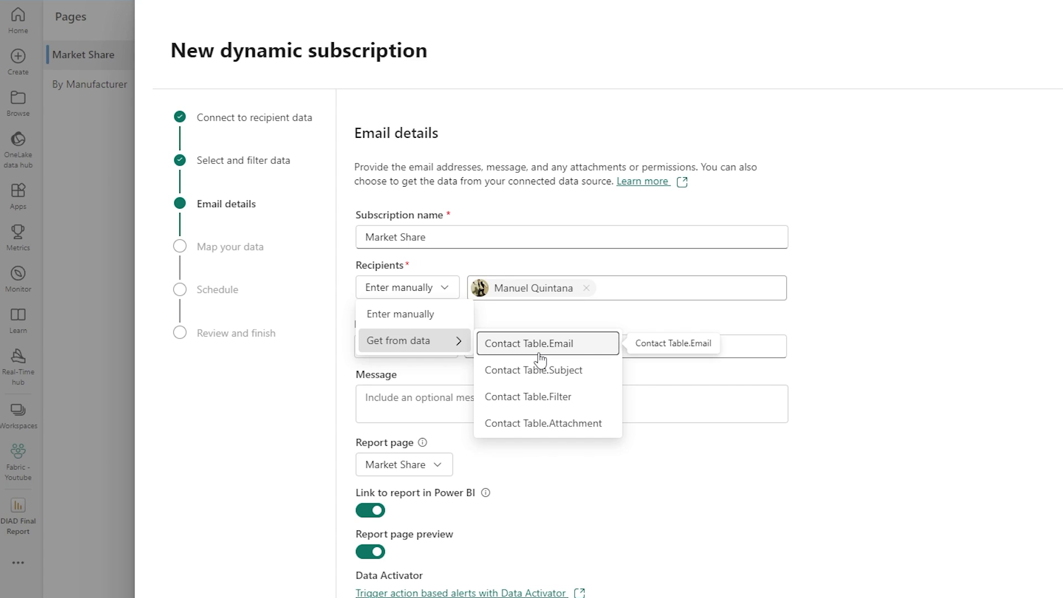
left_click(546, 343)
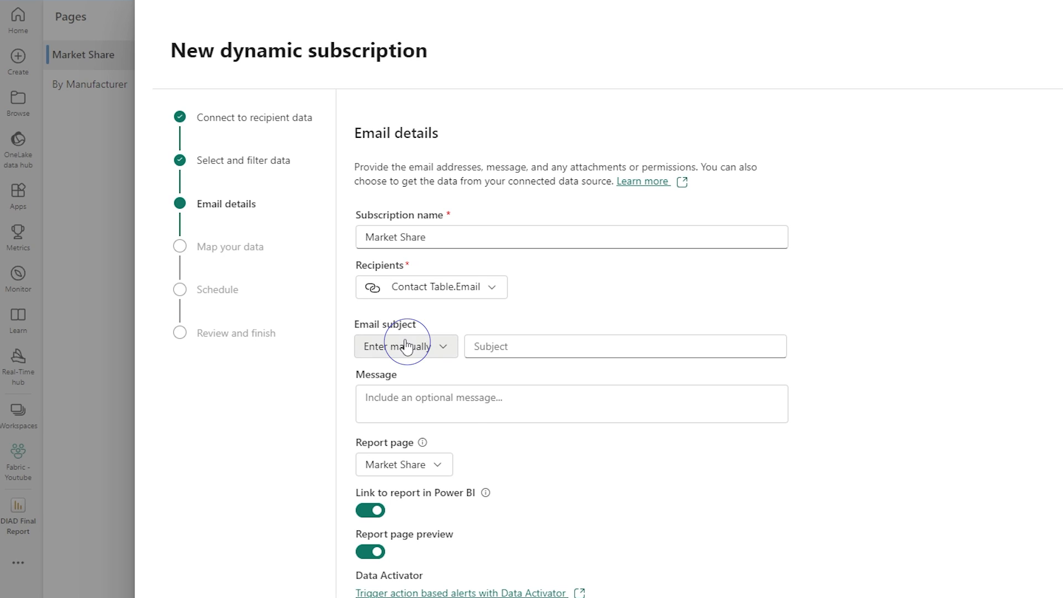
Take the email subject from Contact Table.Subject and write the message 'Enjoy your report'
left_click(404, 346)
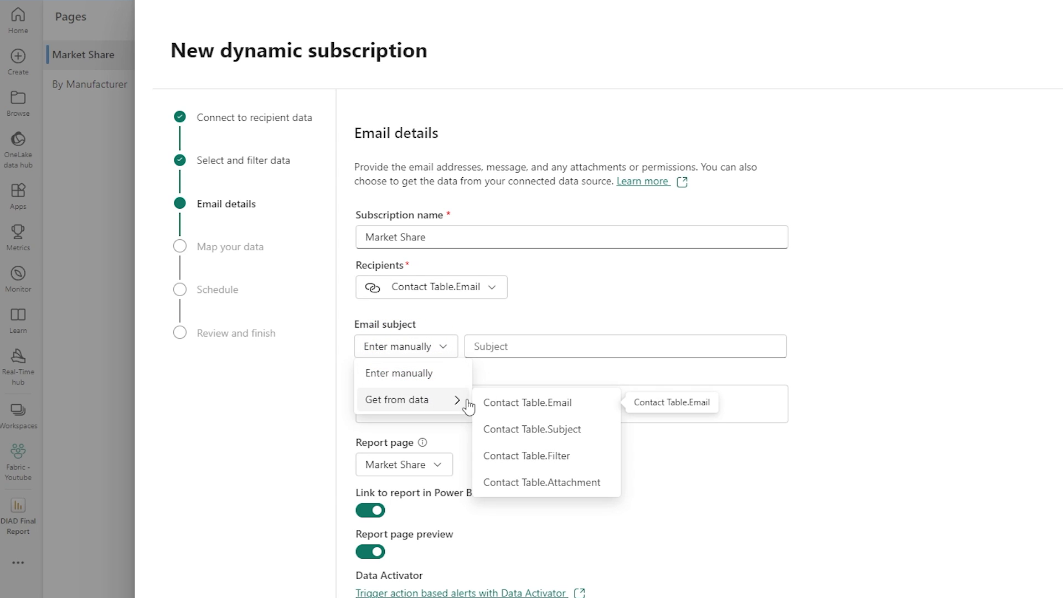
left_click(532, 428)
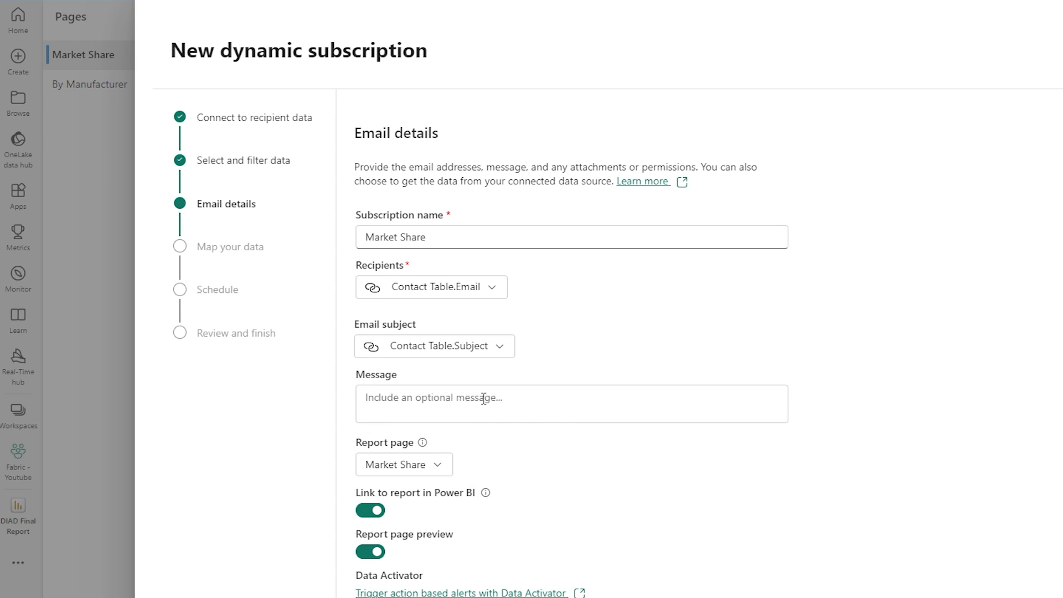
type("Enjoy")
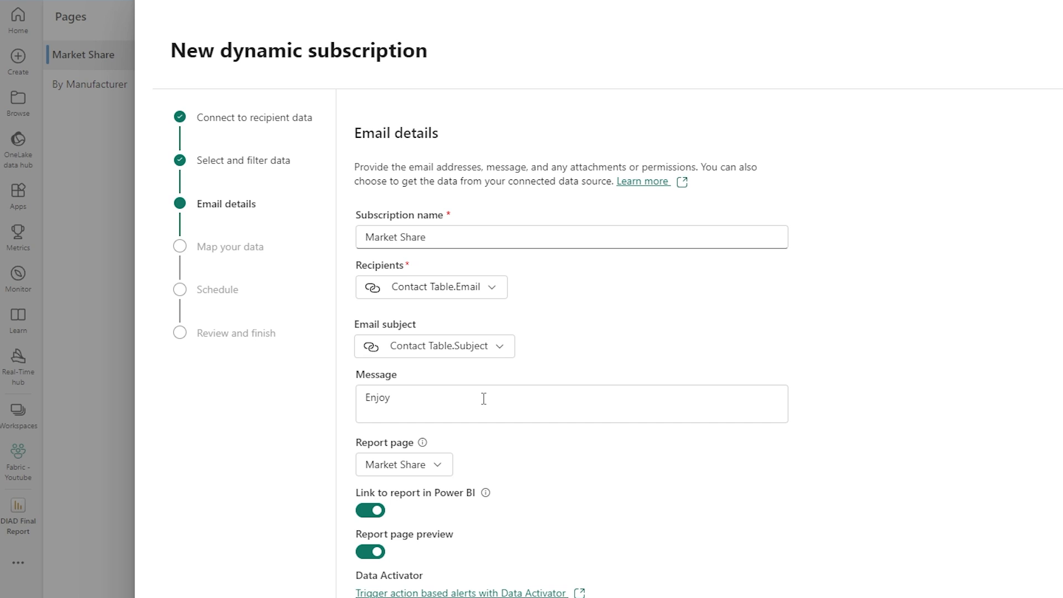
type("your report")
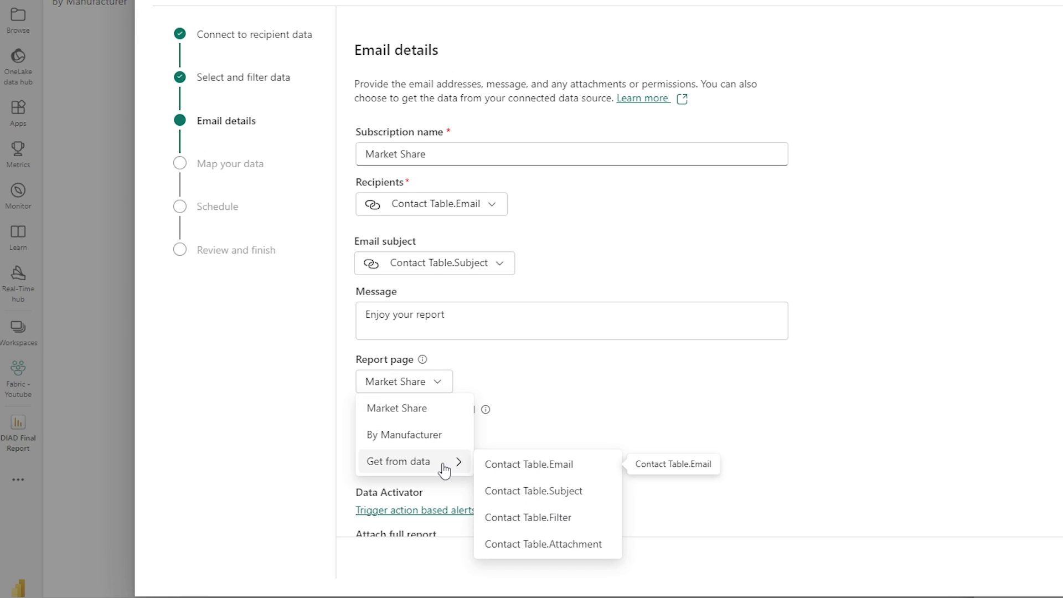
mouse_move(537, 397)
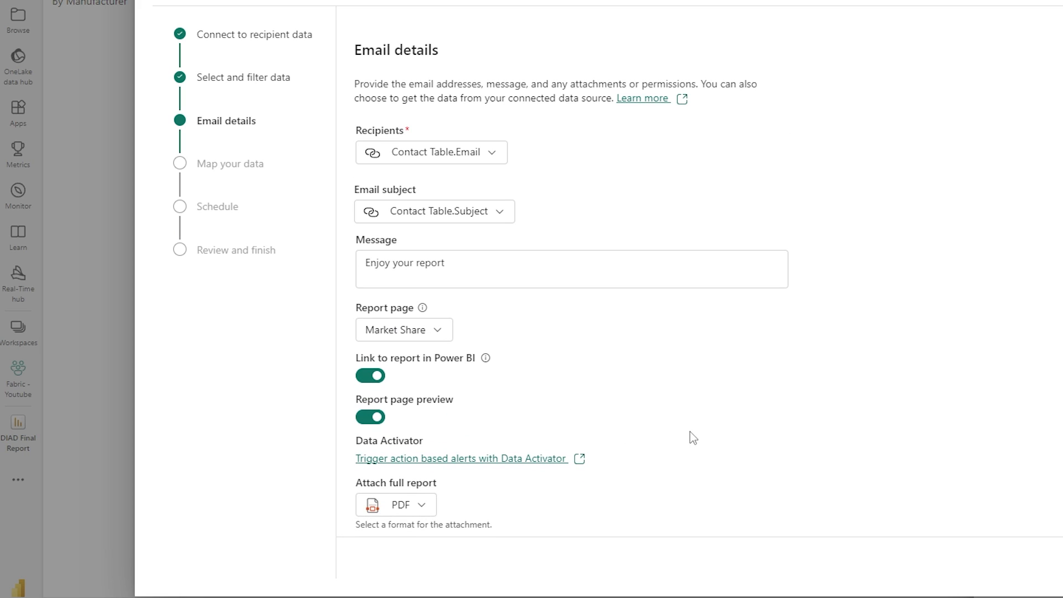
mouse_move(422, 510)
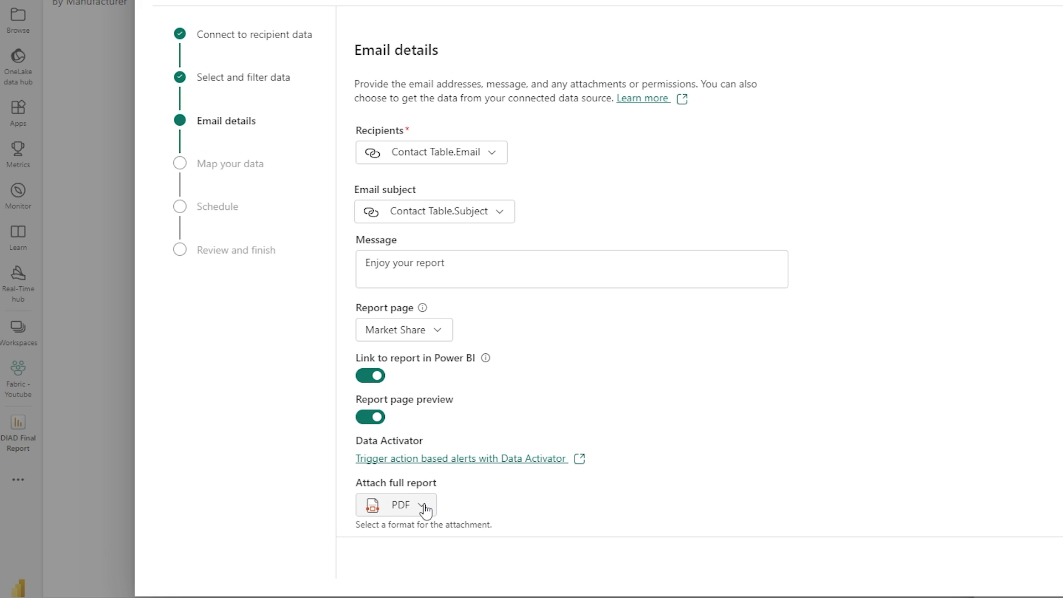
Set the full-report attachment format to Contact Table.Attachment and advance to data mapping
left_click(425, 505)
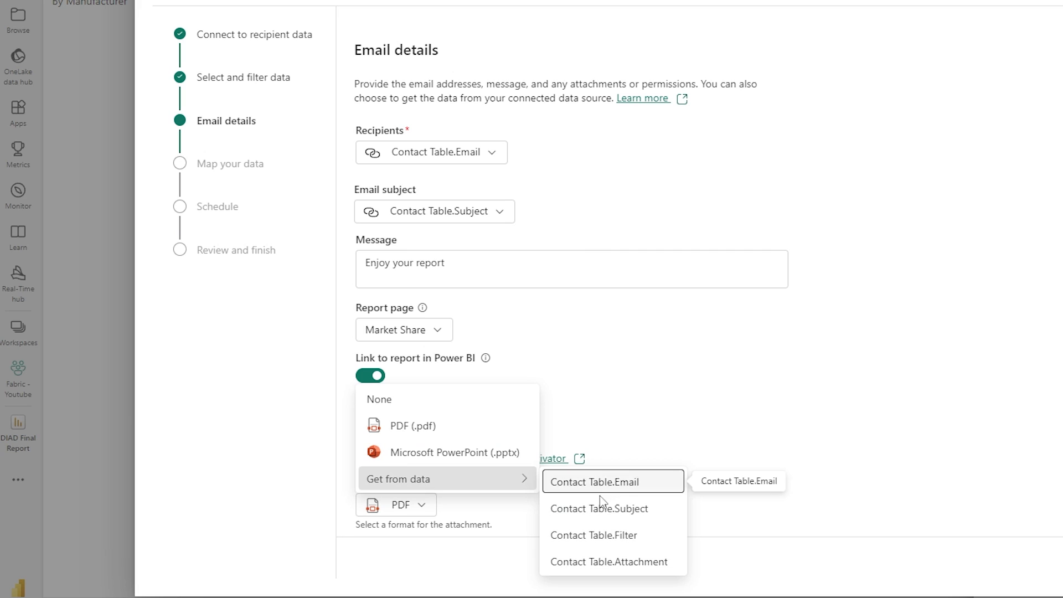
mouse_move(608, 562)
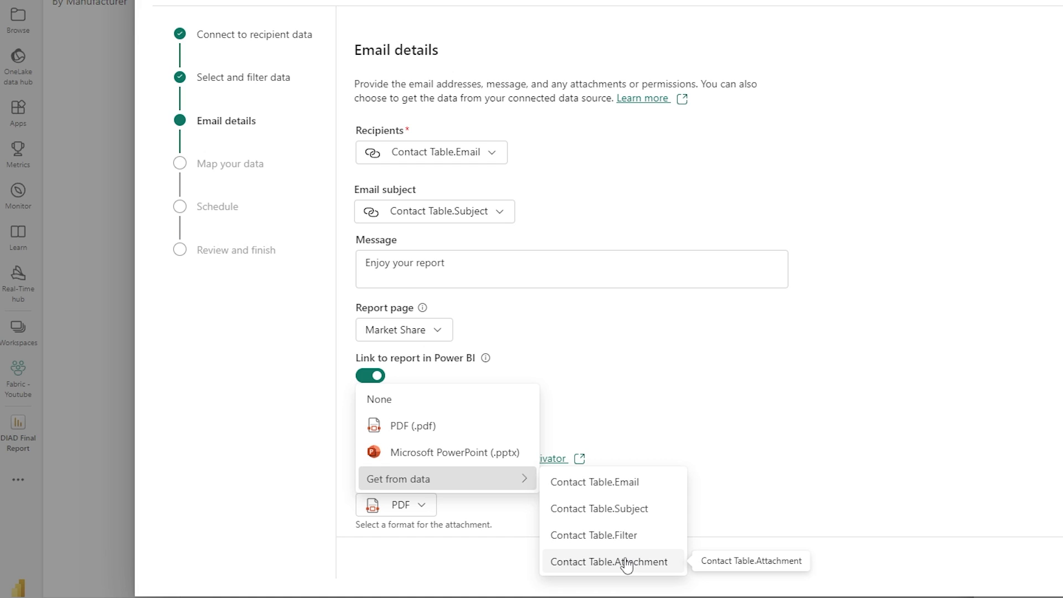
mouse_move(594, 535)
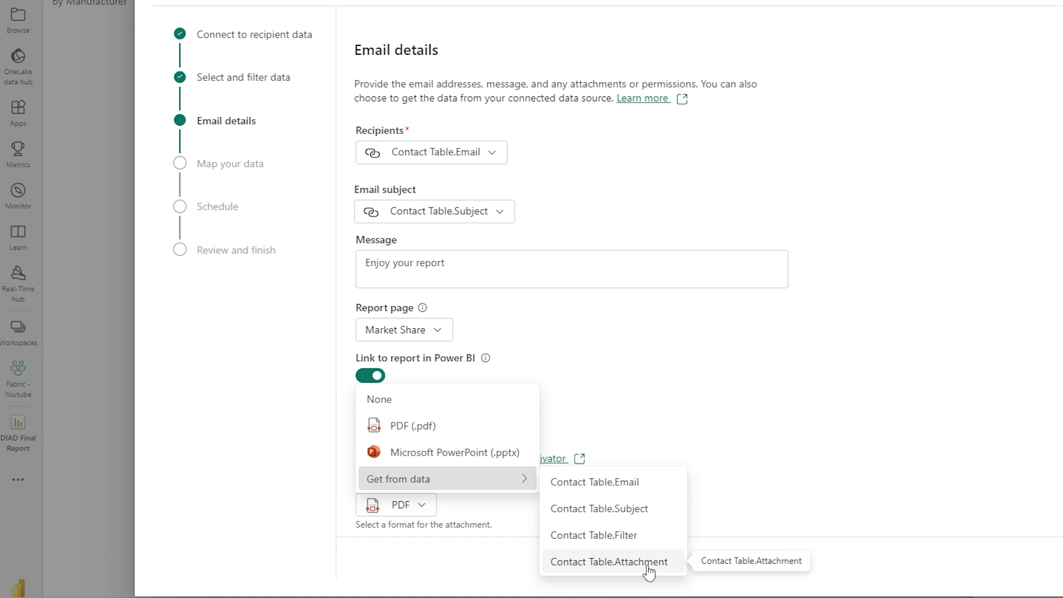
left_click(608, 562)
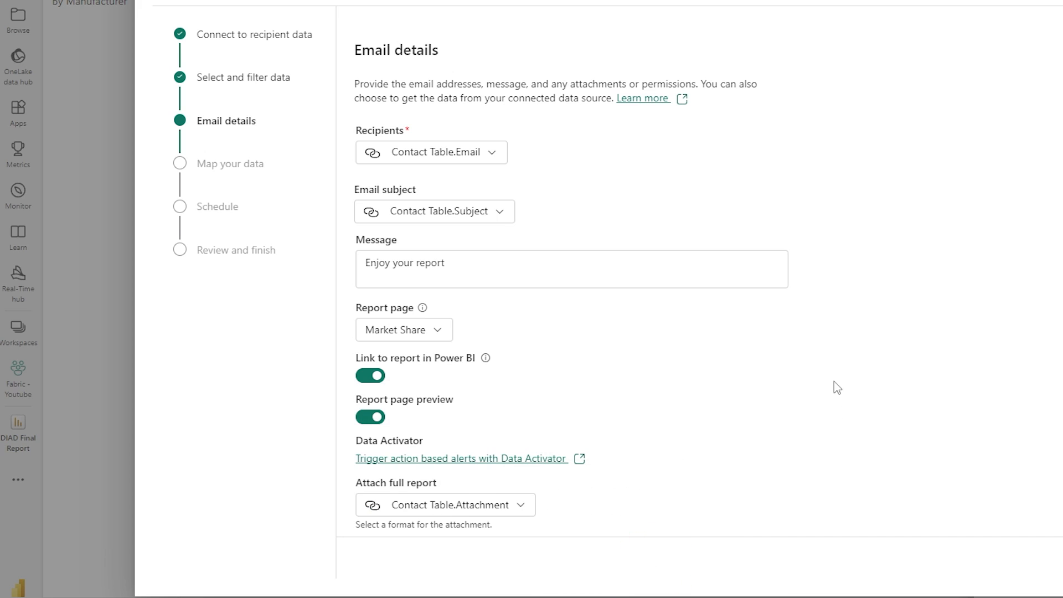
scroll("up", 3)
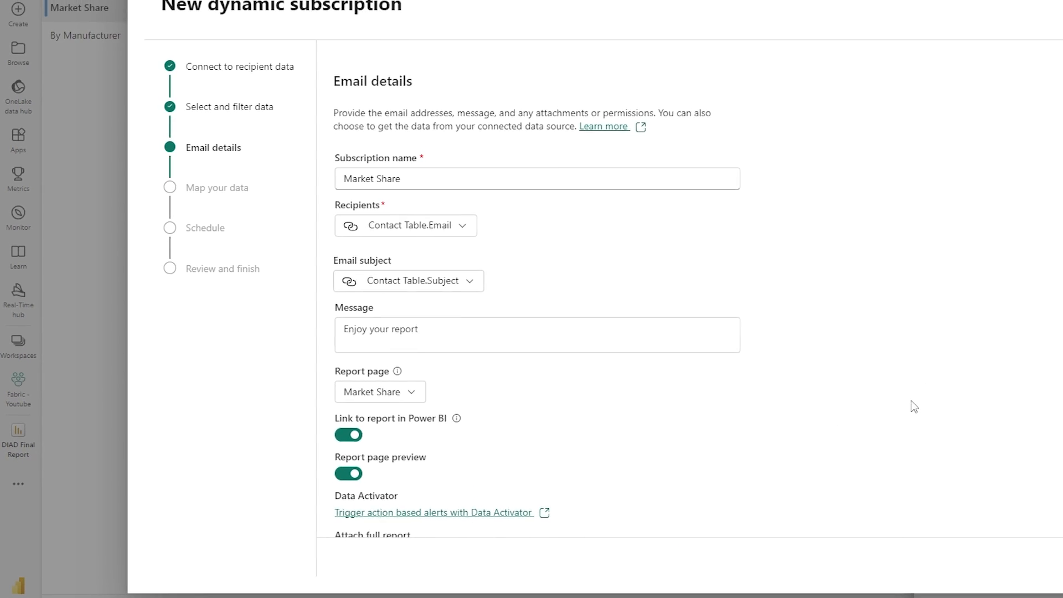
left_click(910, 555)
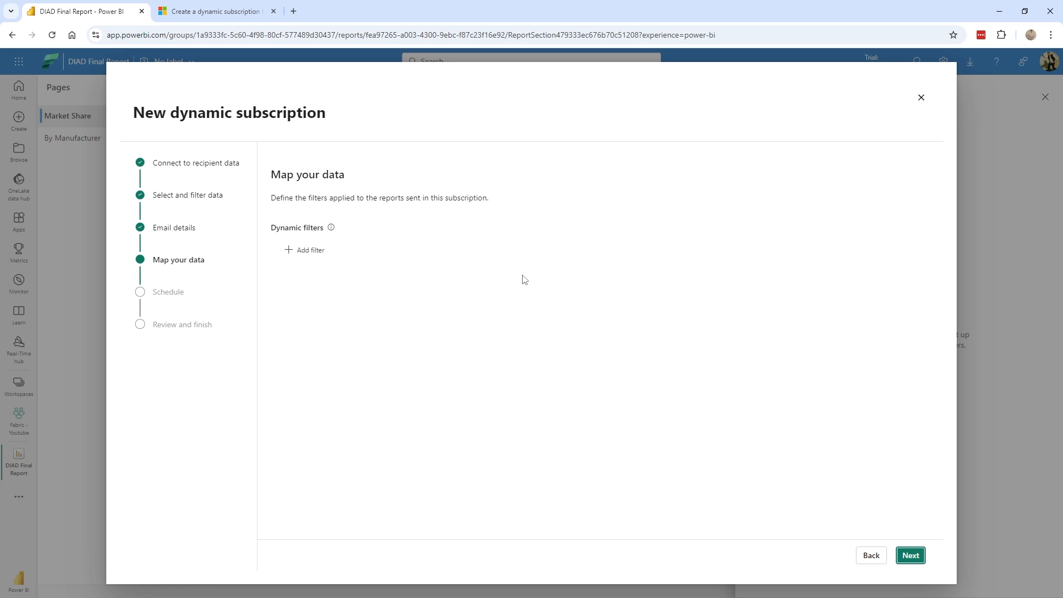
mouse_move(304, 249)
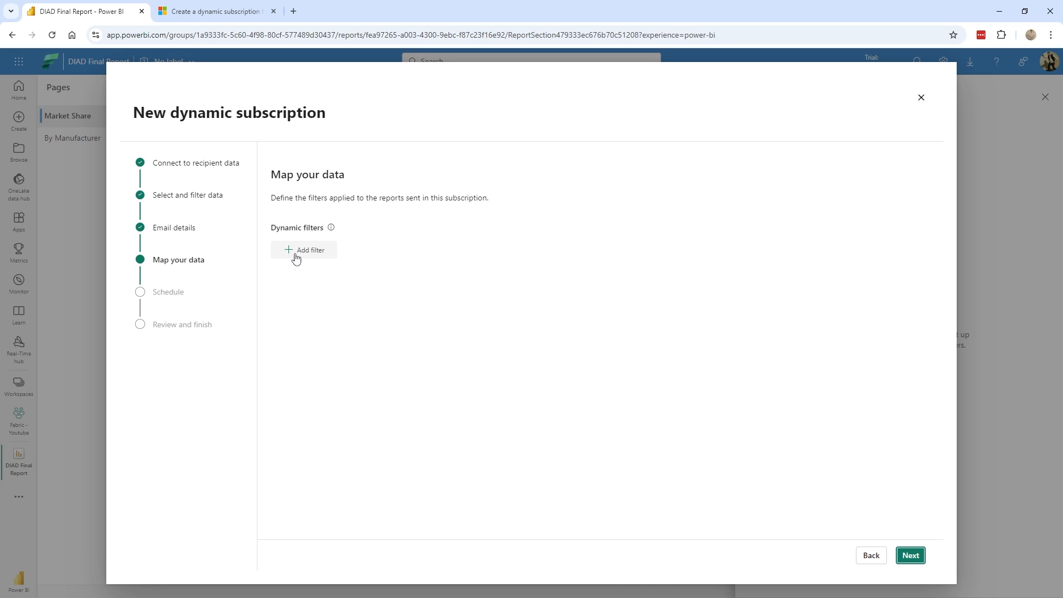
Add a dynamic filter mapping Geography.Country to Contact Table.Filter, then proceed to scheduling
left_click(304, 250)
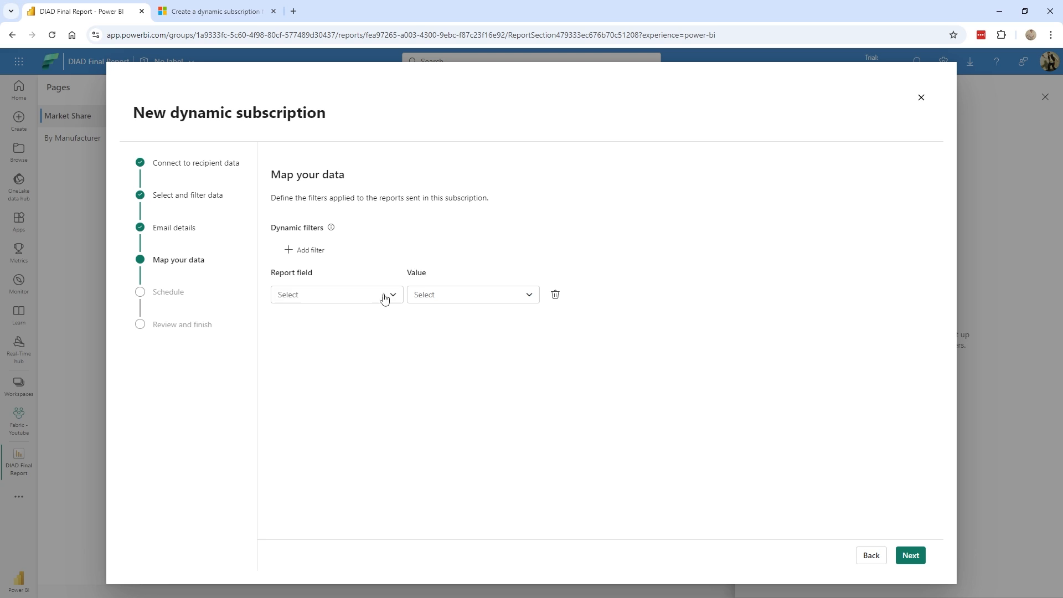
left_click(332, 294)
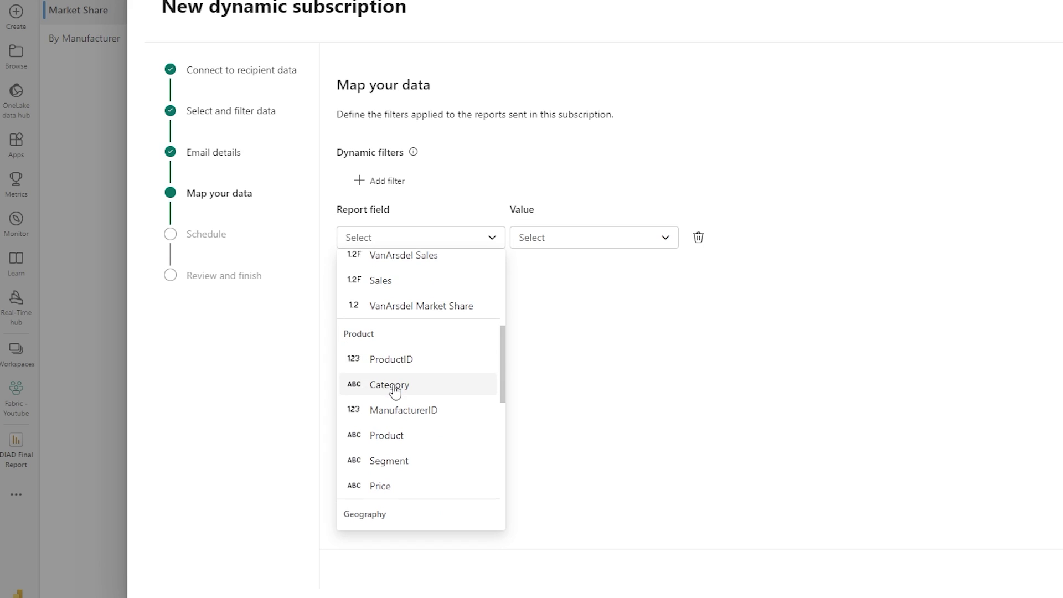
scroll("down", 3)
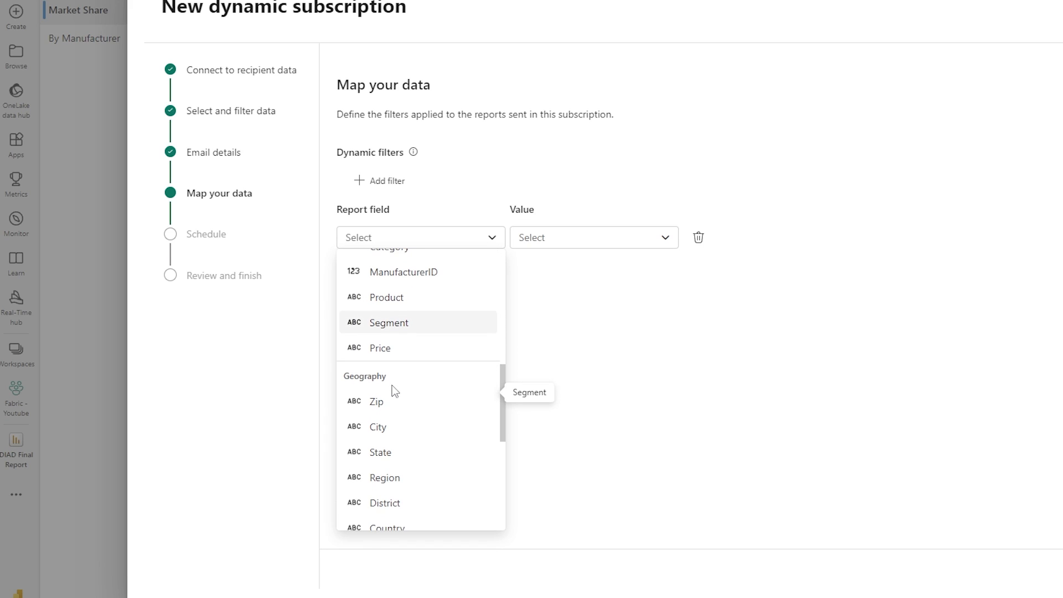
scroll("down", 3)
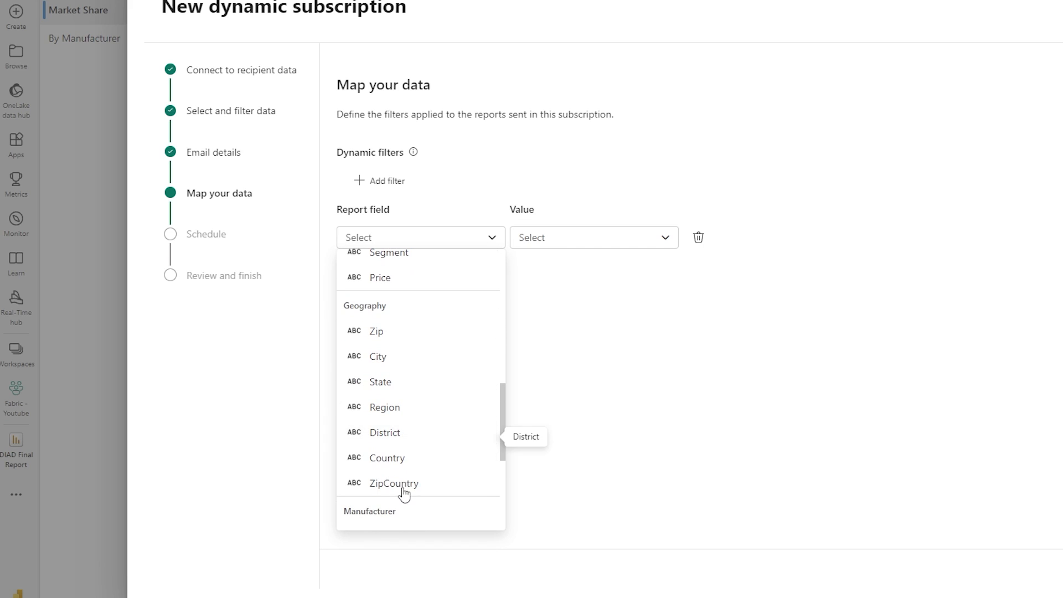
left_click(386, 458)
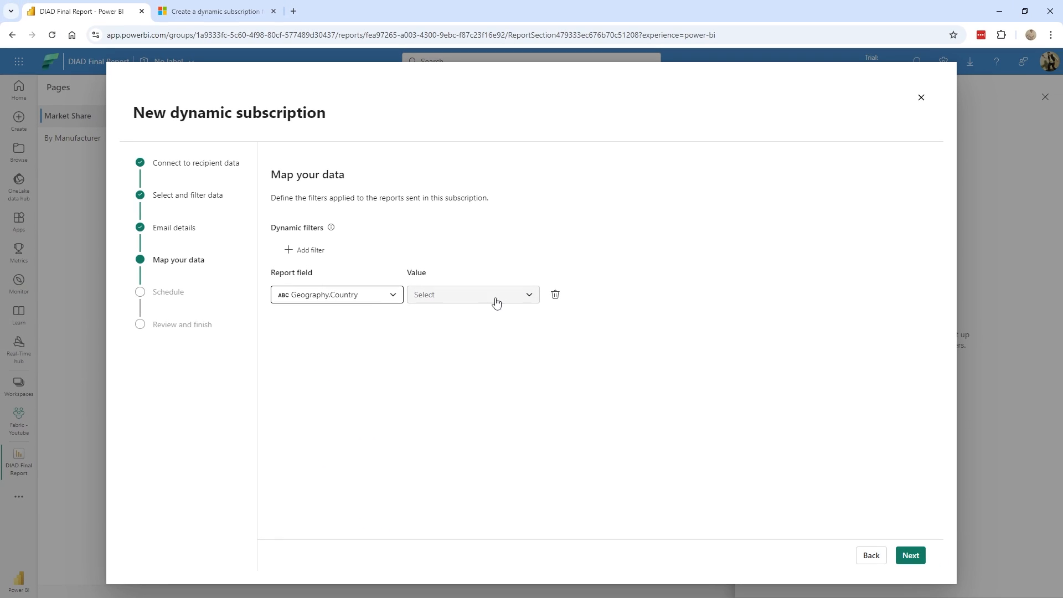
left_click(472, 294)
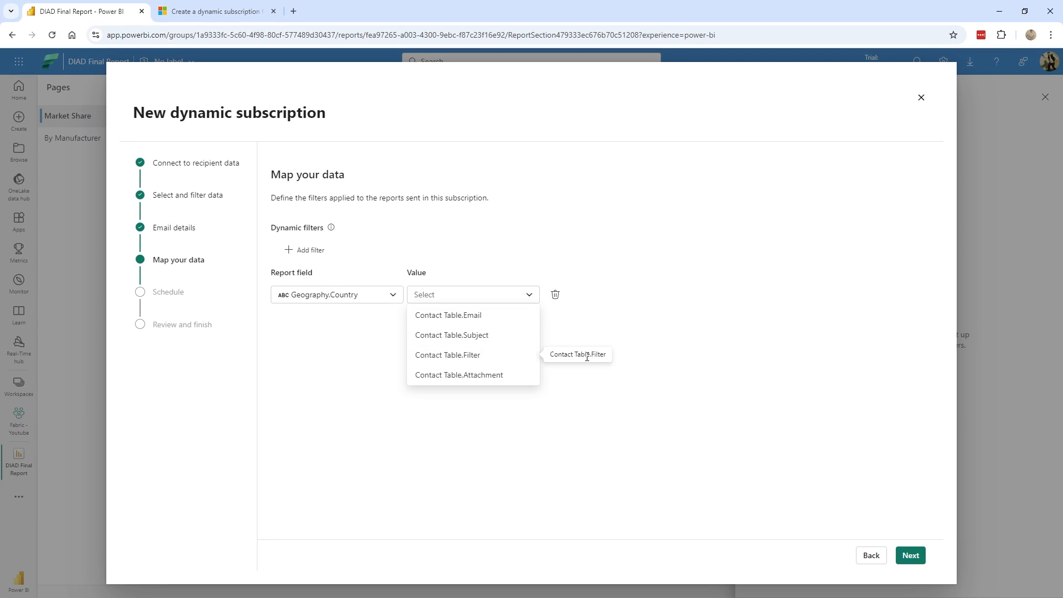
left_click(448, 354)
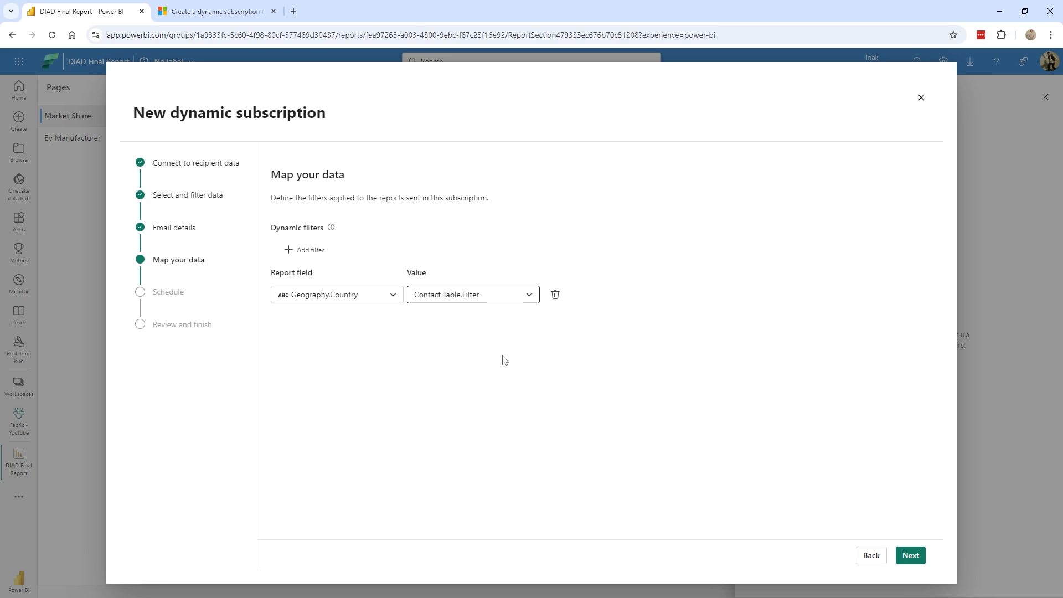
mouse_move(373, 260)
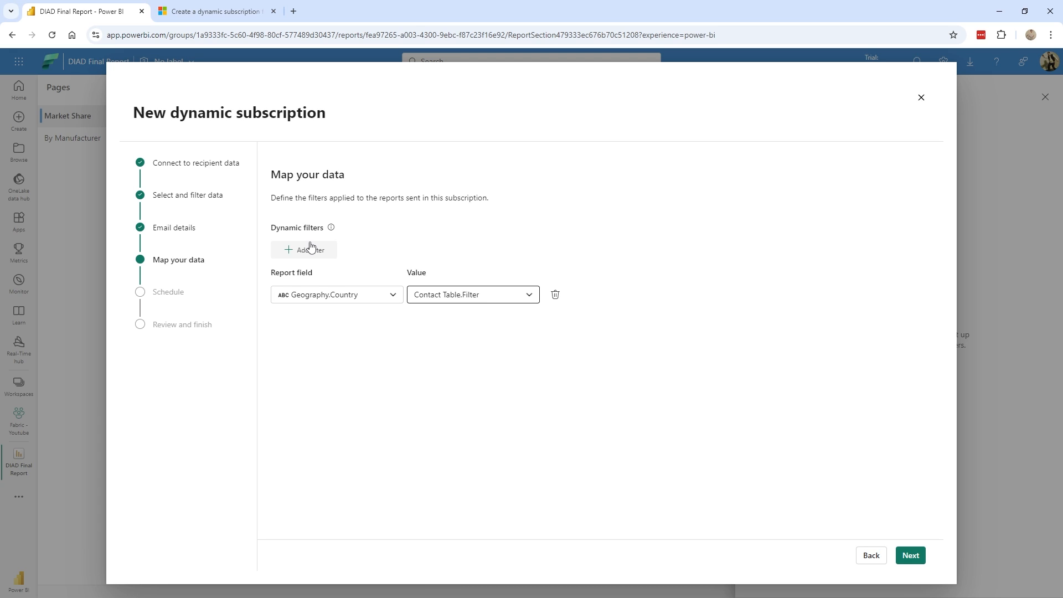
mouse_move(504, 251)
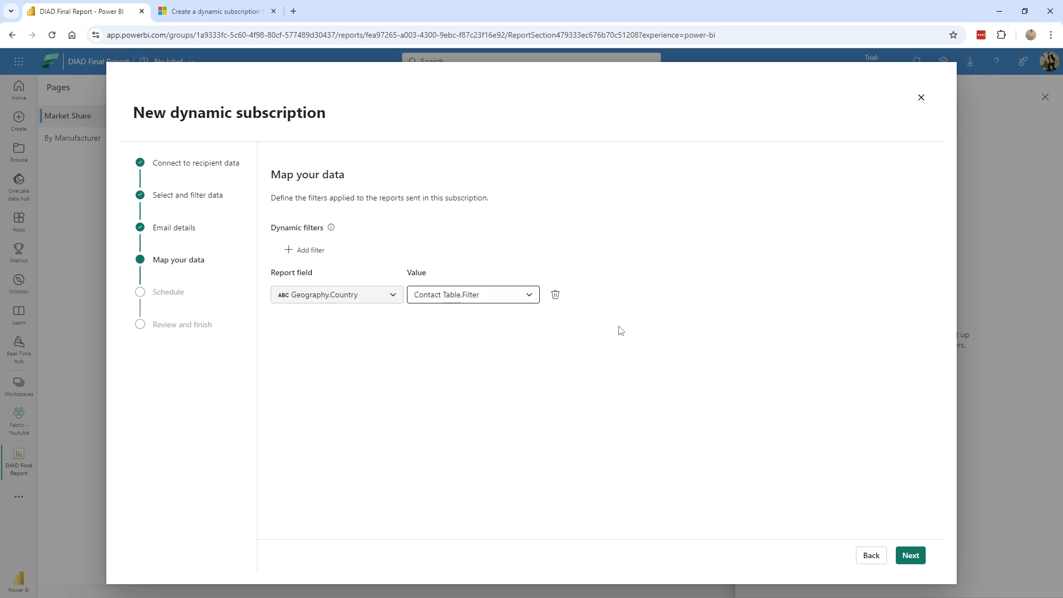
left_click(910, 555)
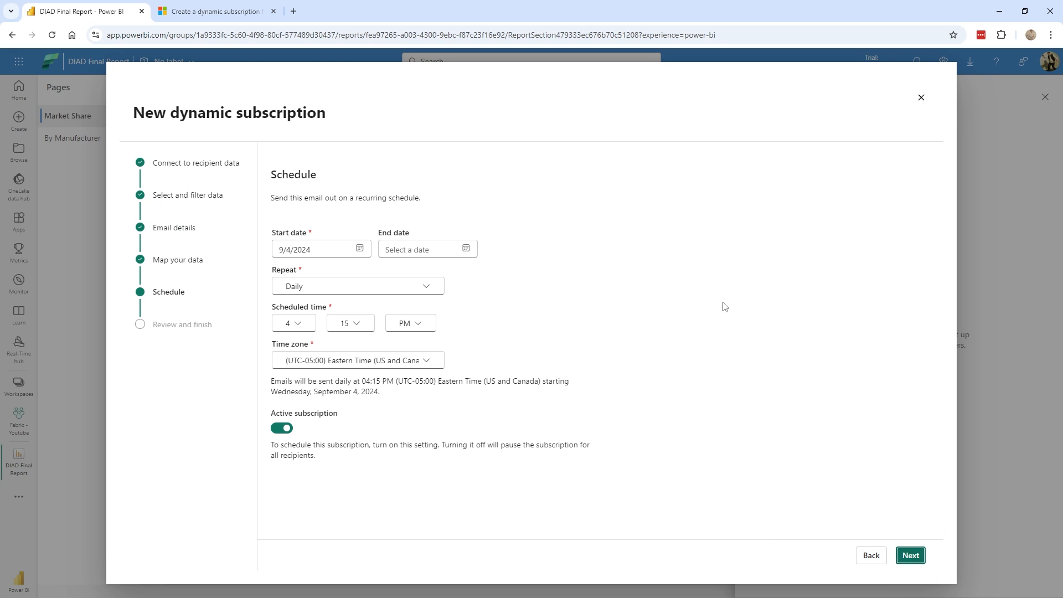
mouse_move(311, 296)
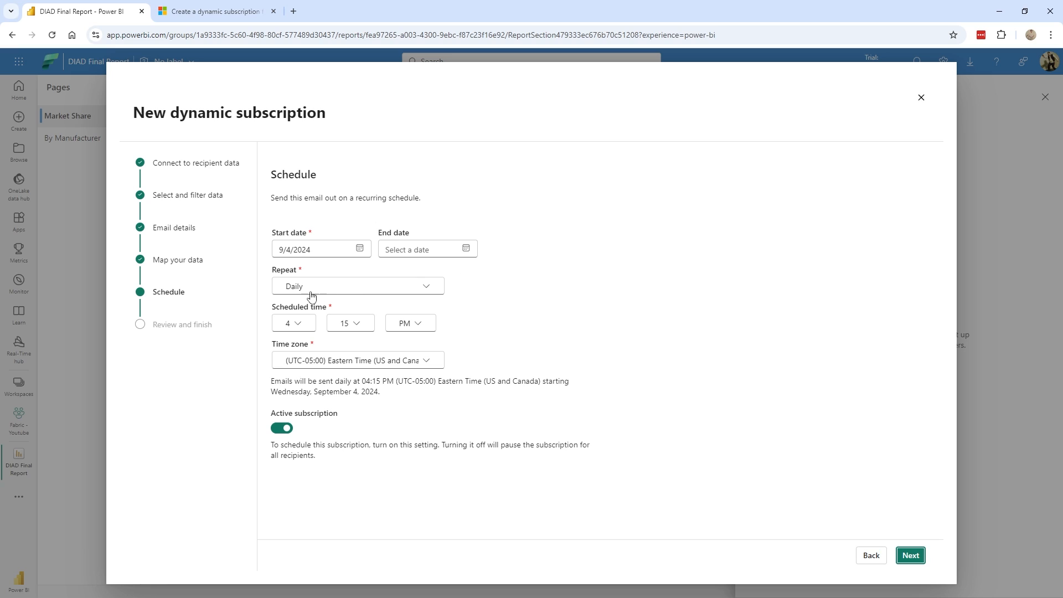
mouse_move(464, 362)
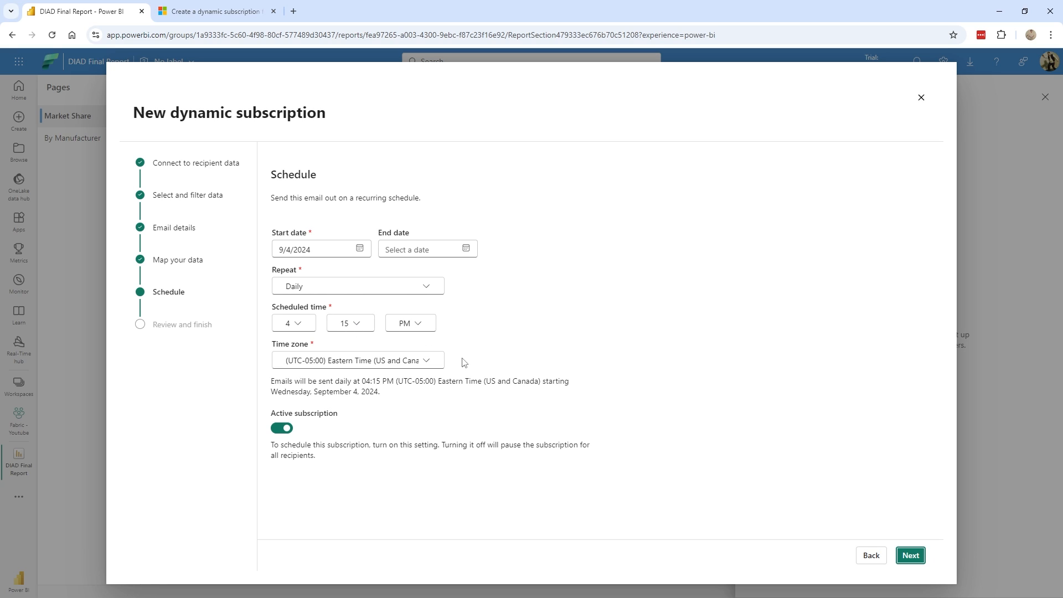
mouse_move(354, 336)
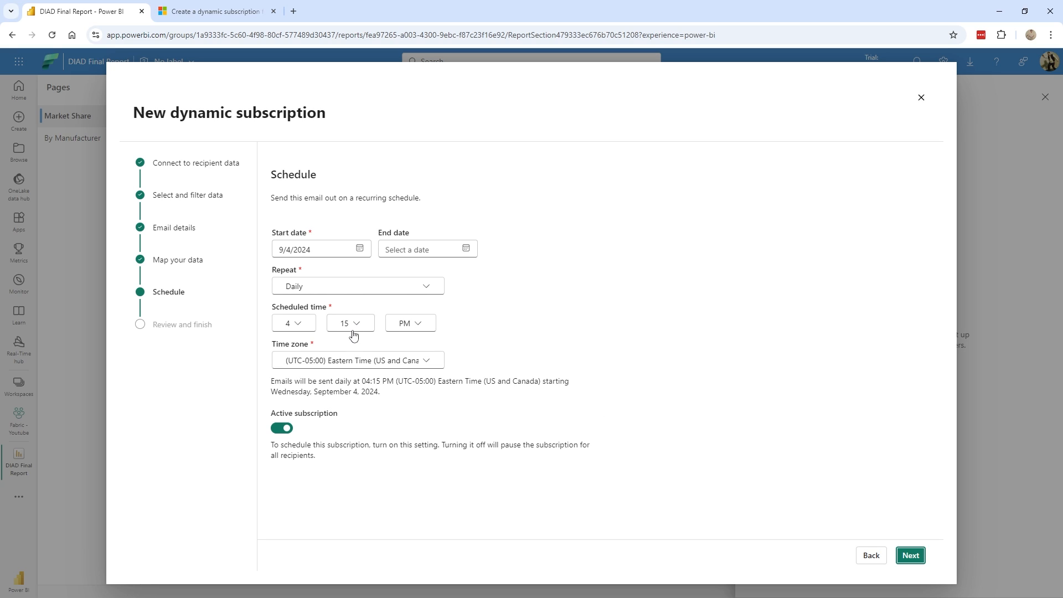
Change the daily send time to 4:30 PM Eastern and save the subscription
left_click(349, 322)
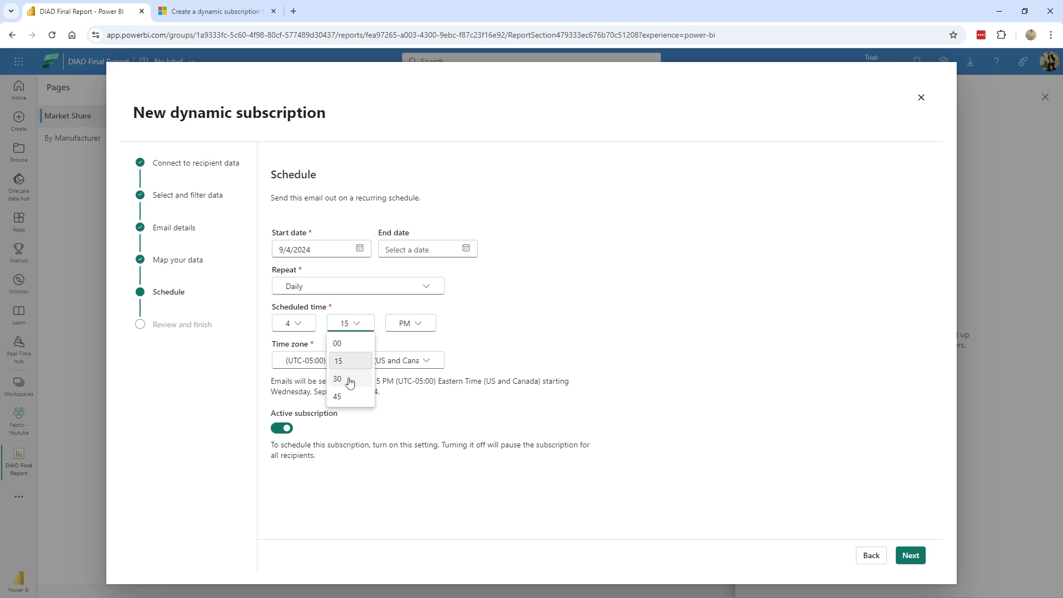
left_click(337, 378)
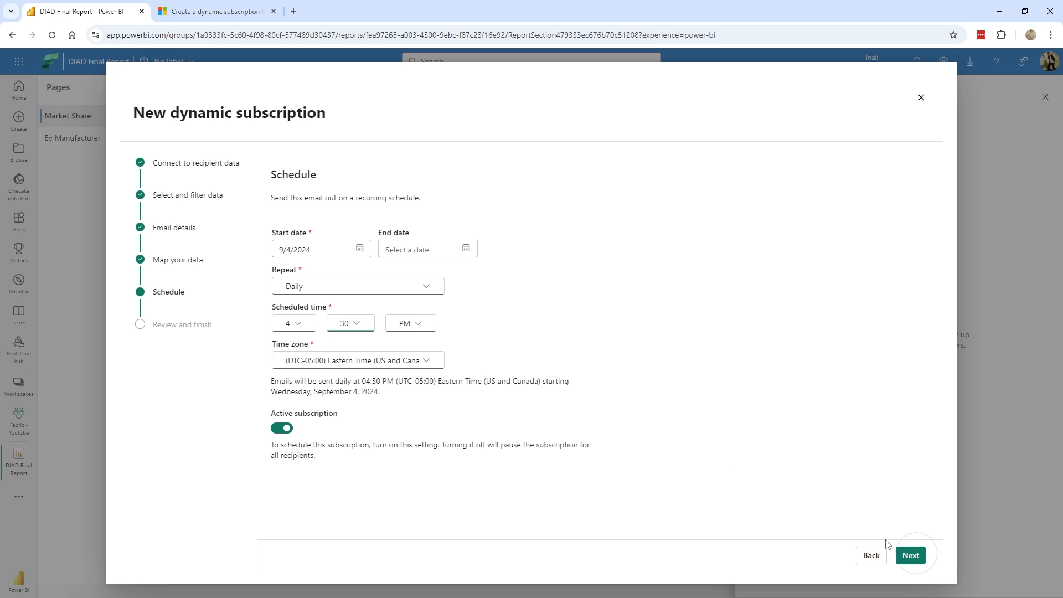
left_click(910, 554)
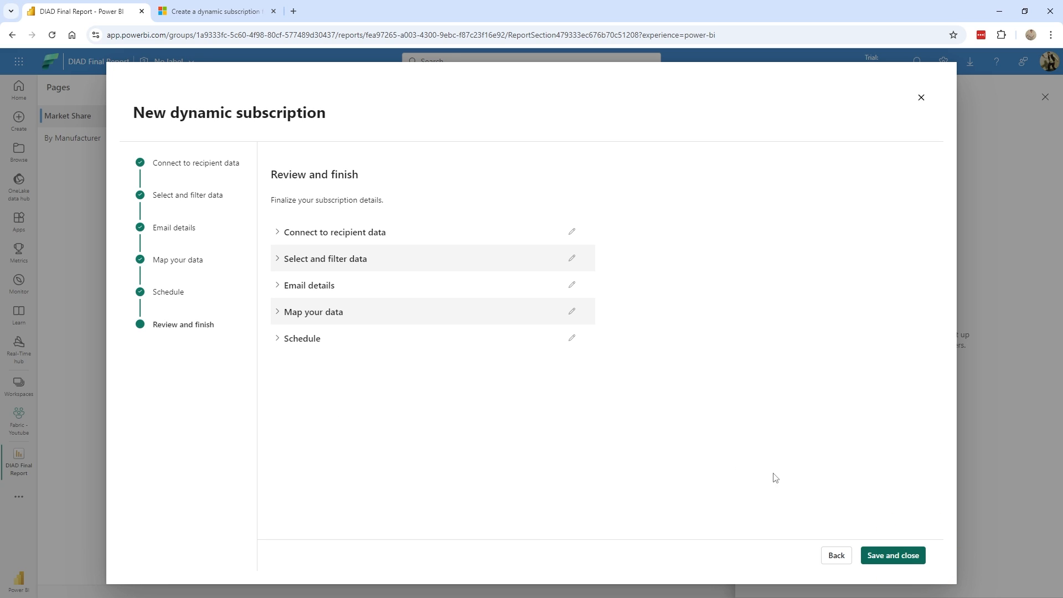
left_click(891, 555)
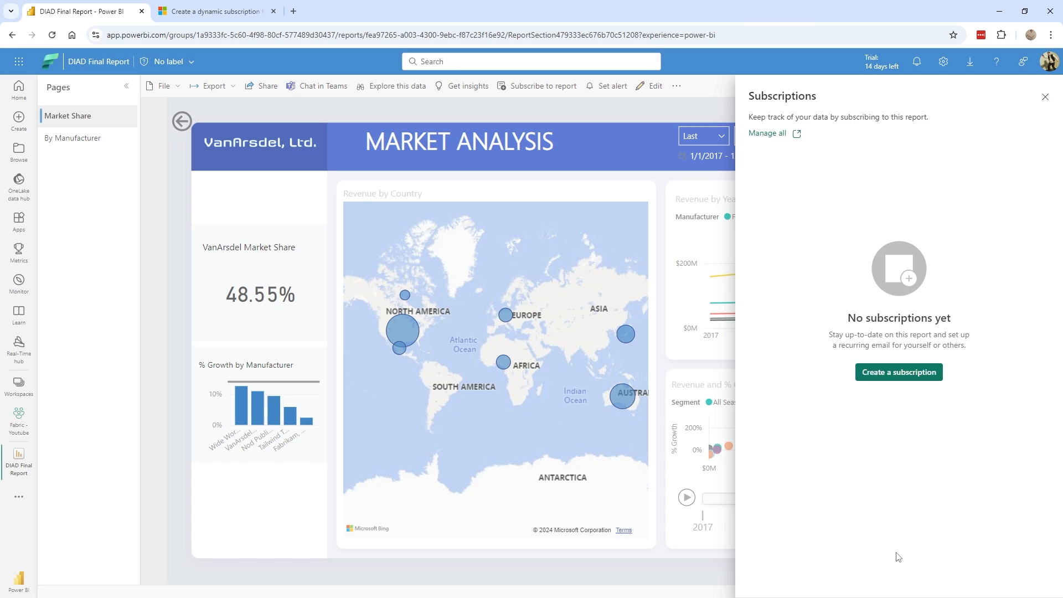
left_click(898, 371)
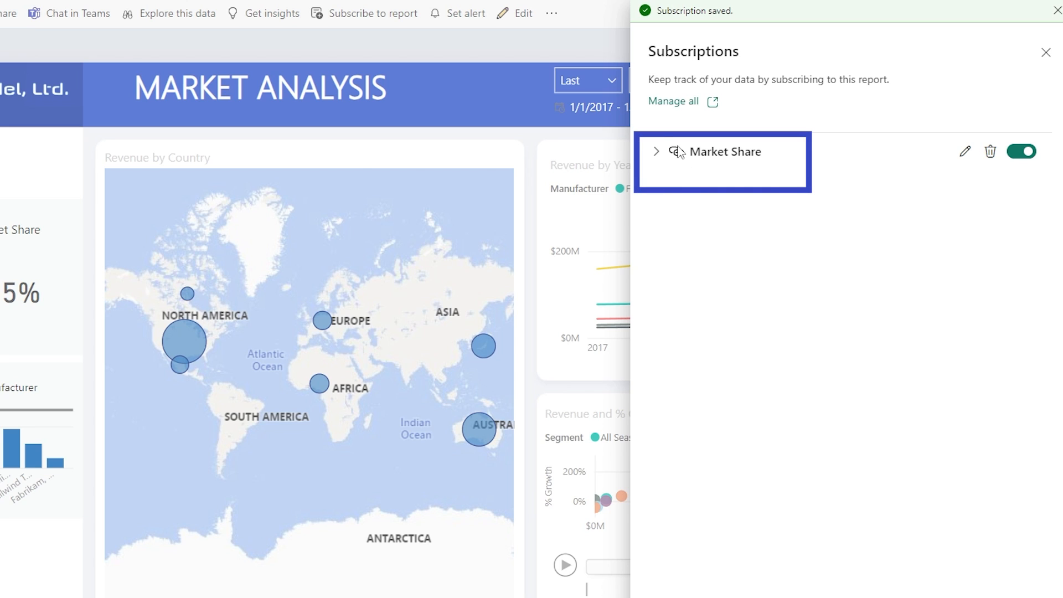
Expand the Market Share subscription details and send its emails now
left_click(655, 151)
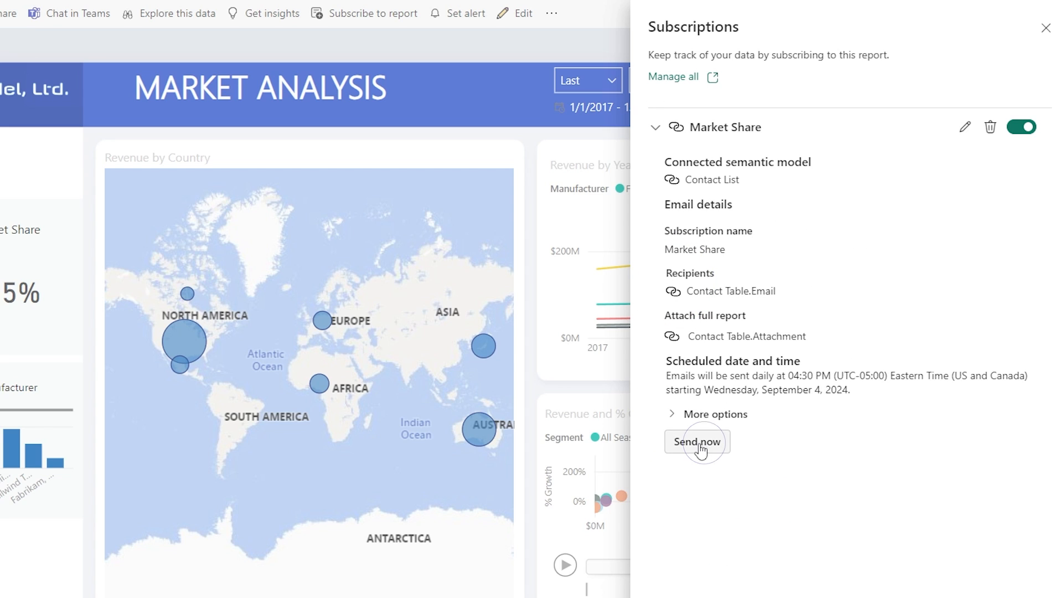
left_click(697, 441)
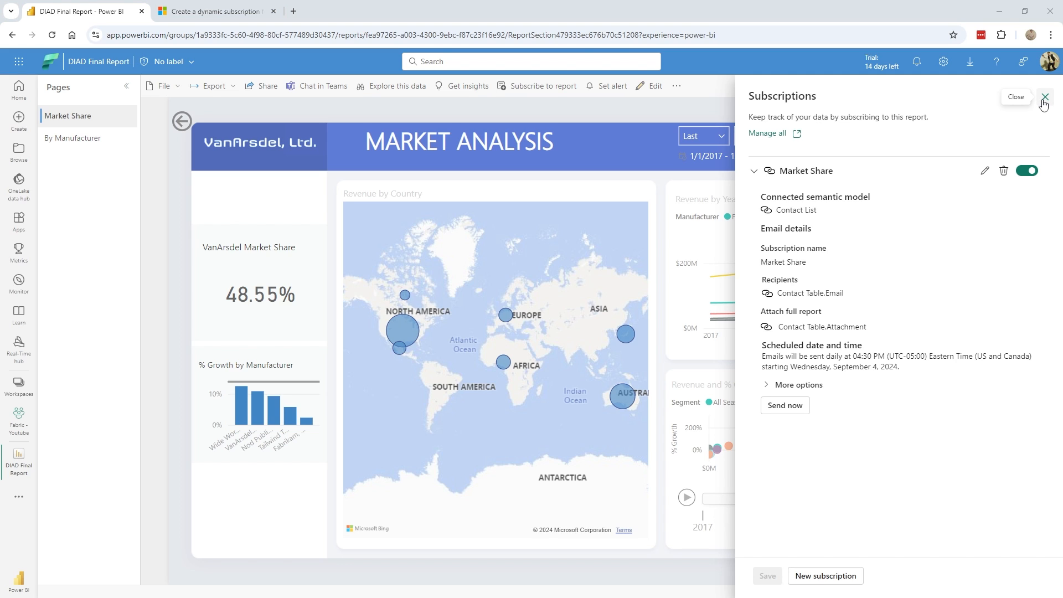
Review the 'Here is your report for Canada' email with its DIAD Final Report.pptx attachment, then return to the report
left_click(1046, 97)
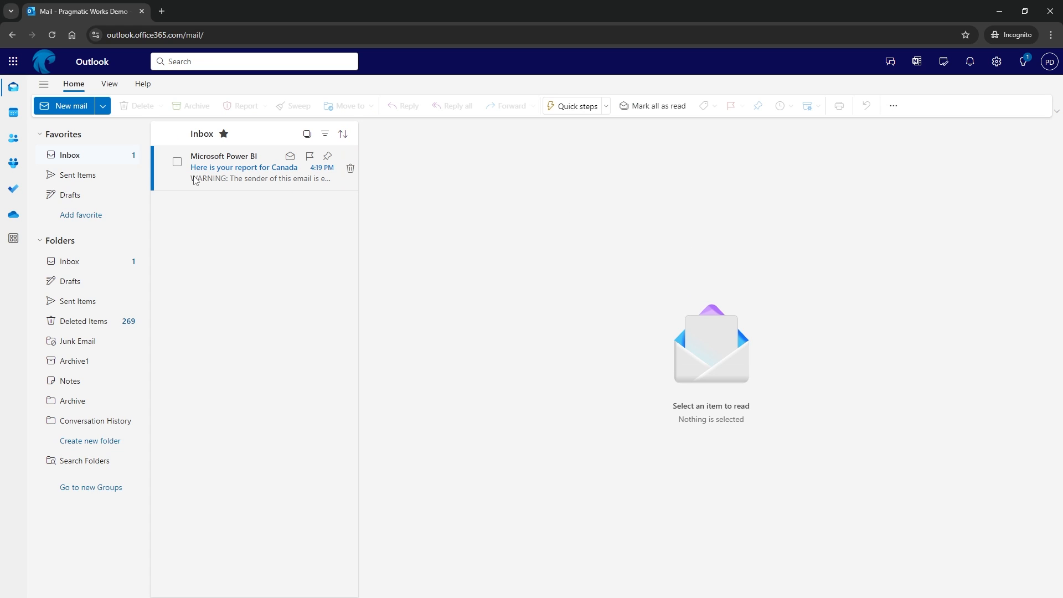
left_click(245, 167)
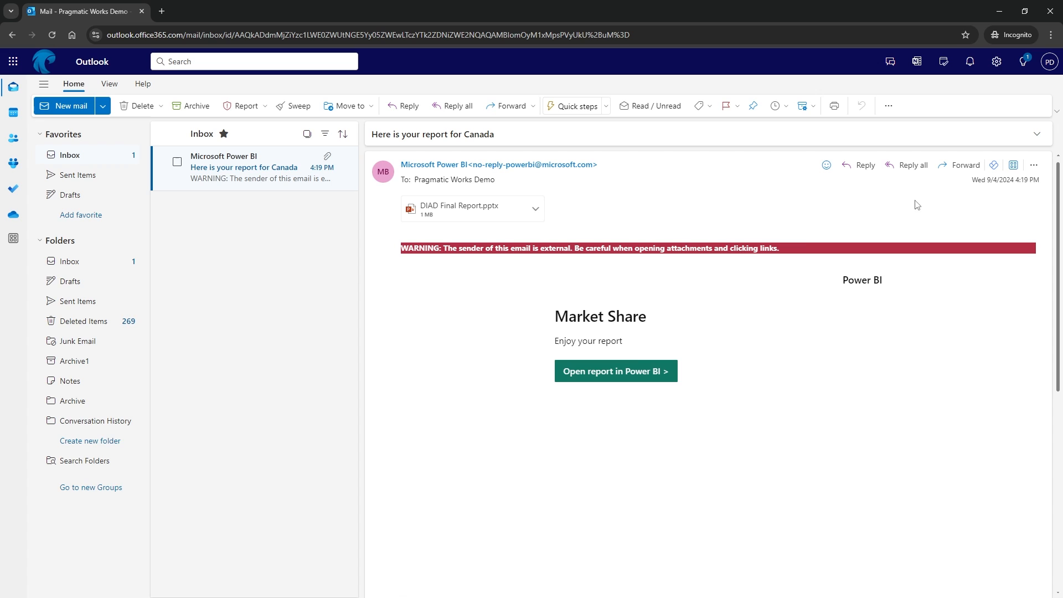
scroll("down", 3)
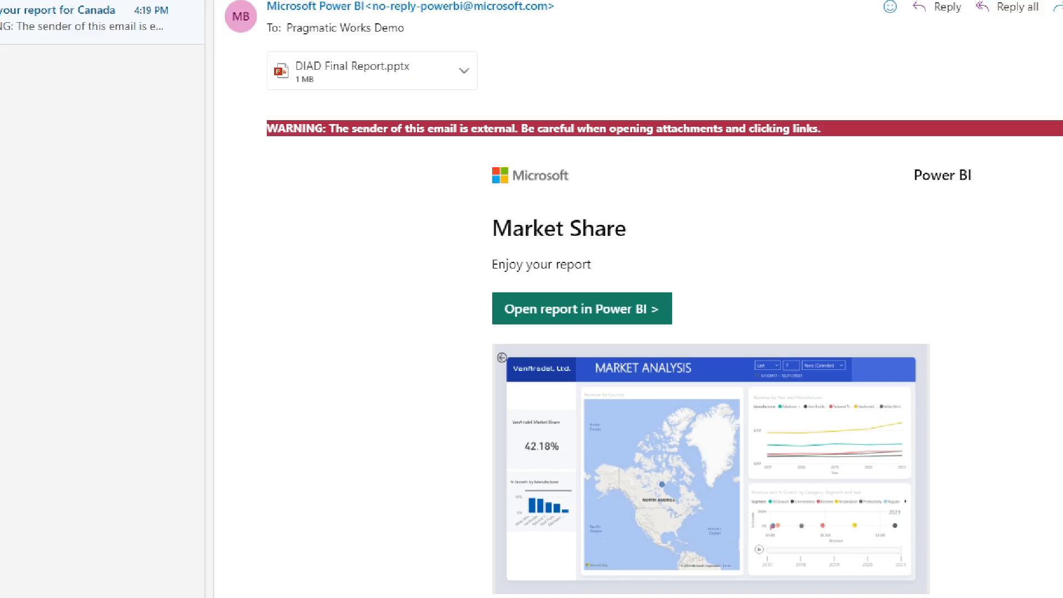
scroll("down", 3)
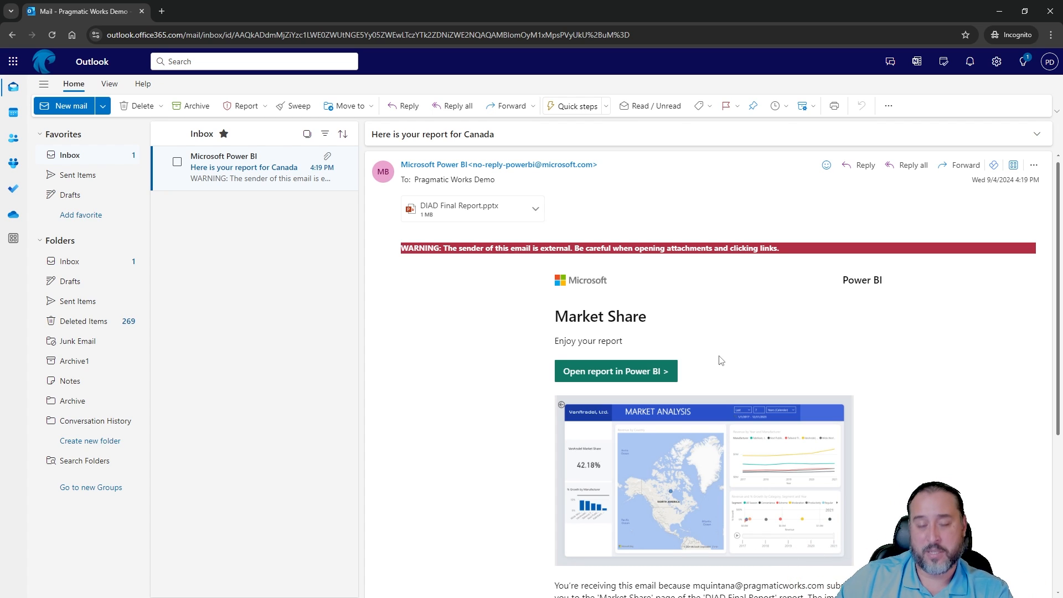
mouse_move(499, 61)
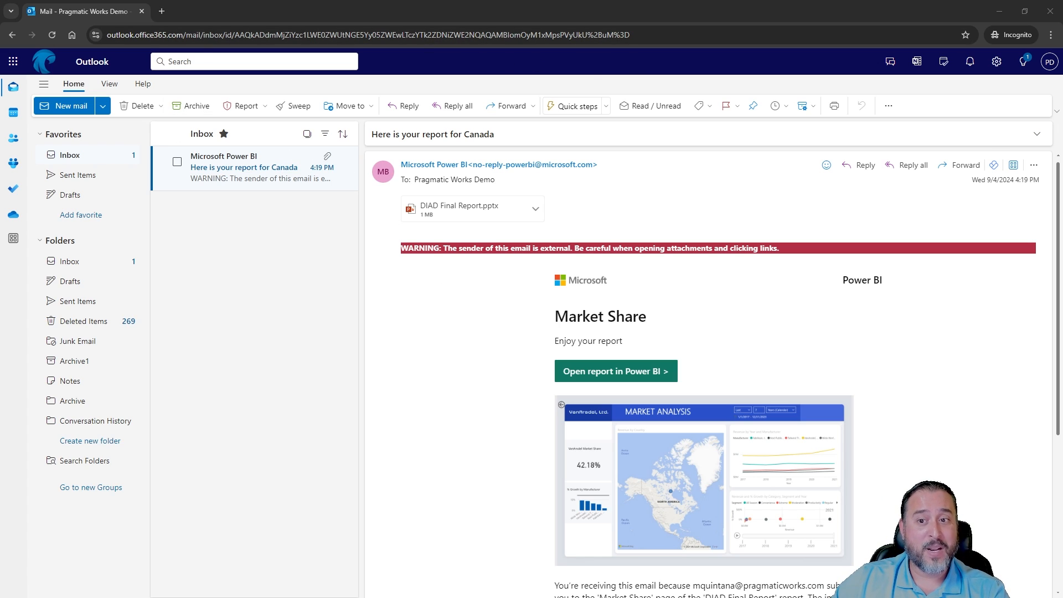
left_click(614, 371)
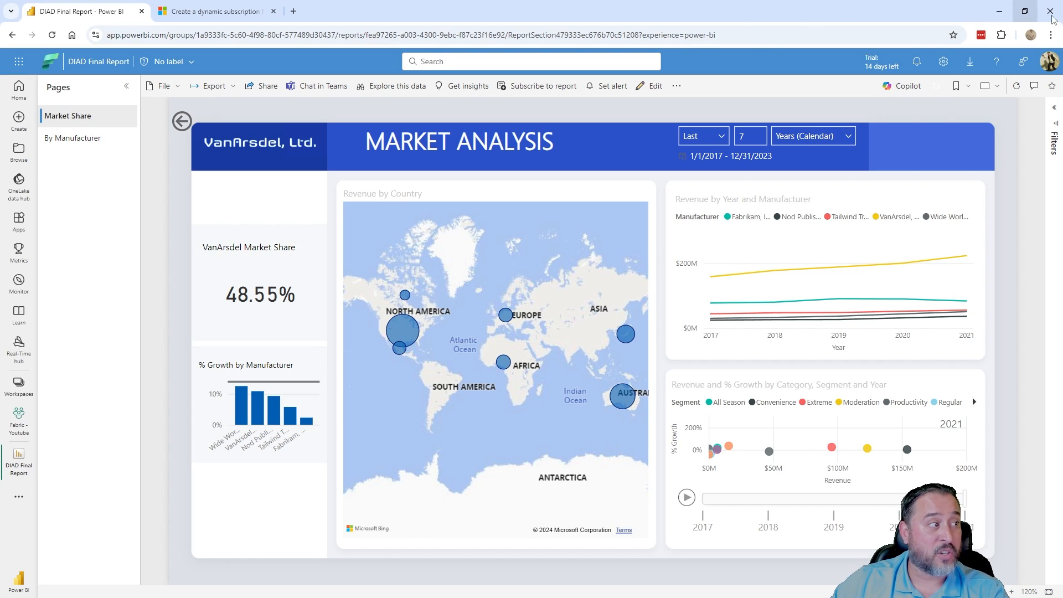
Scroll the dynamic subscriptions article to its considerations, noting the 1000-recipient limit
left_click(214, 11)
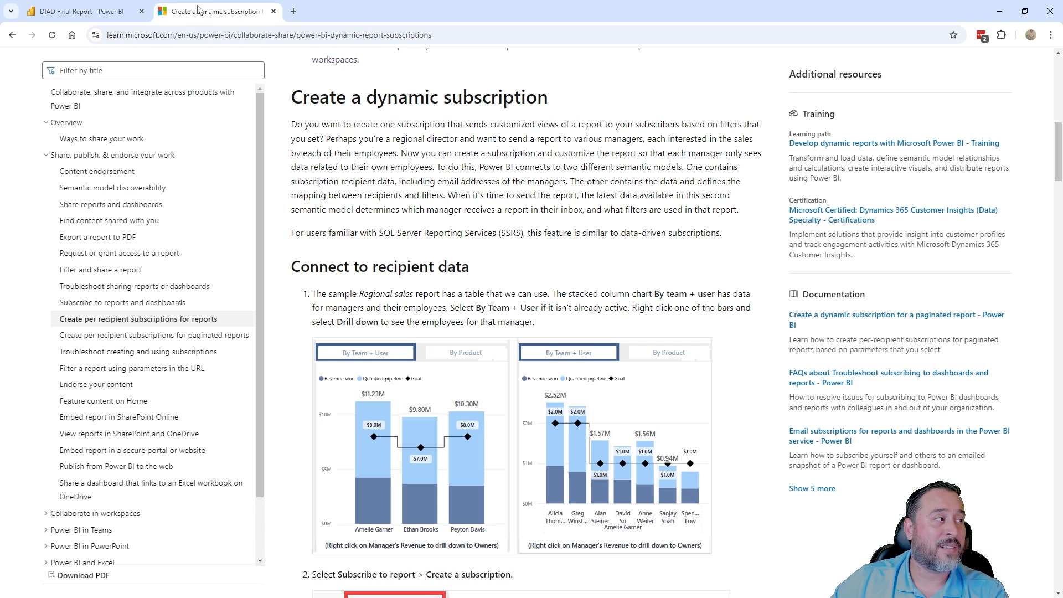
scroll("down", 3)
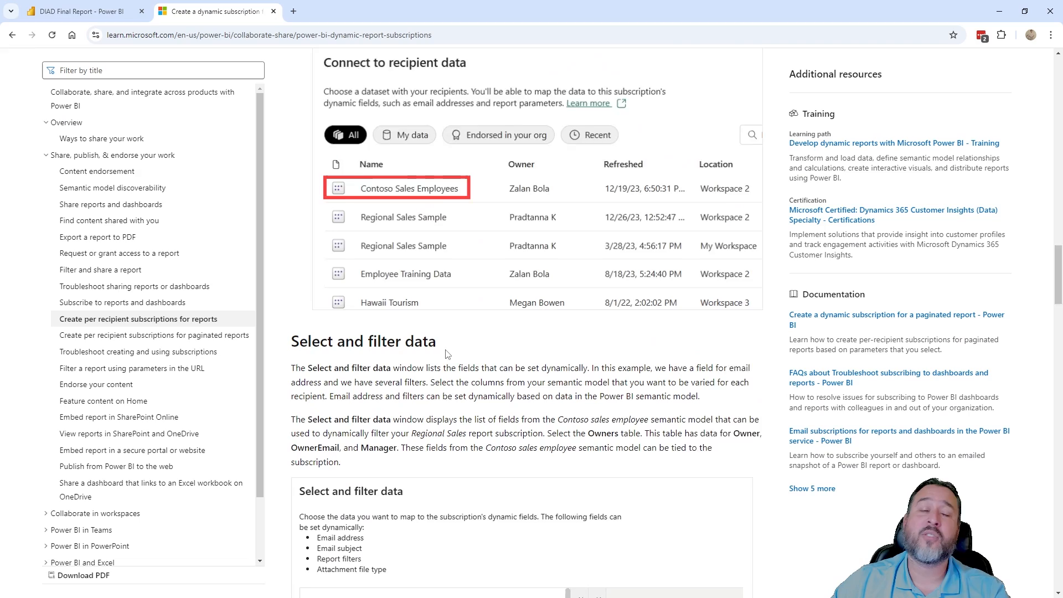
scroll("down", 3)
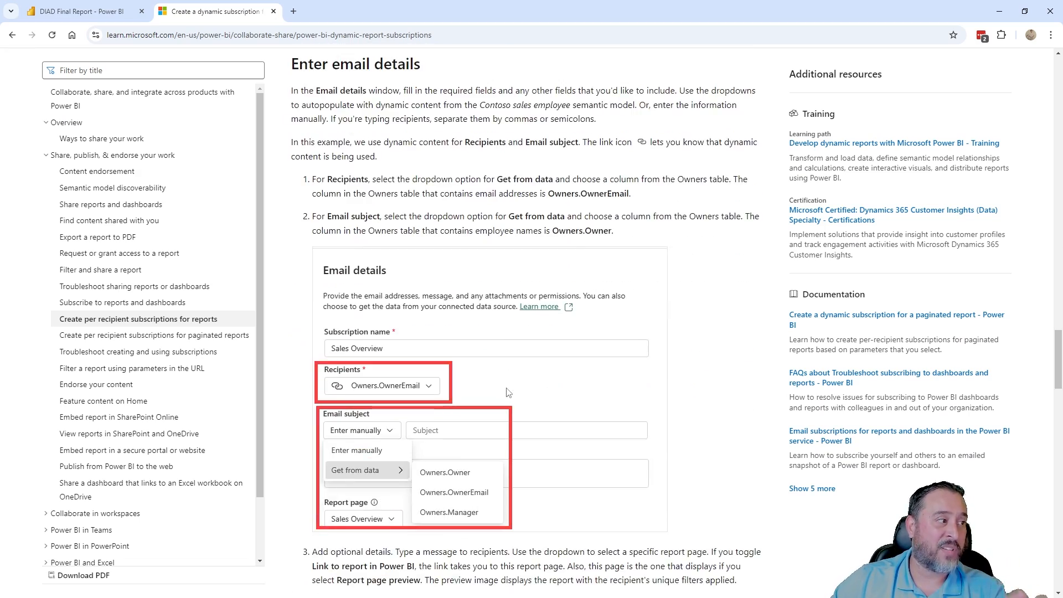
scroll("down", 3)
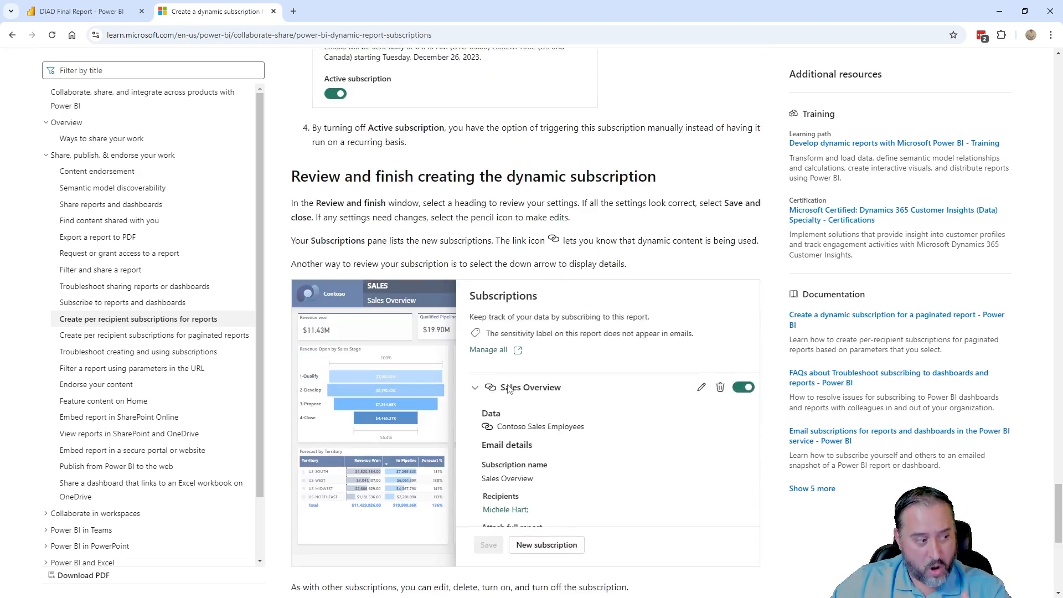
scroll("down", 3)
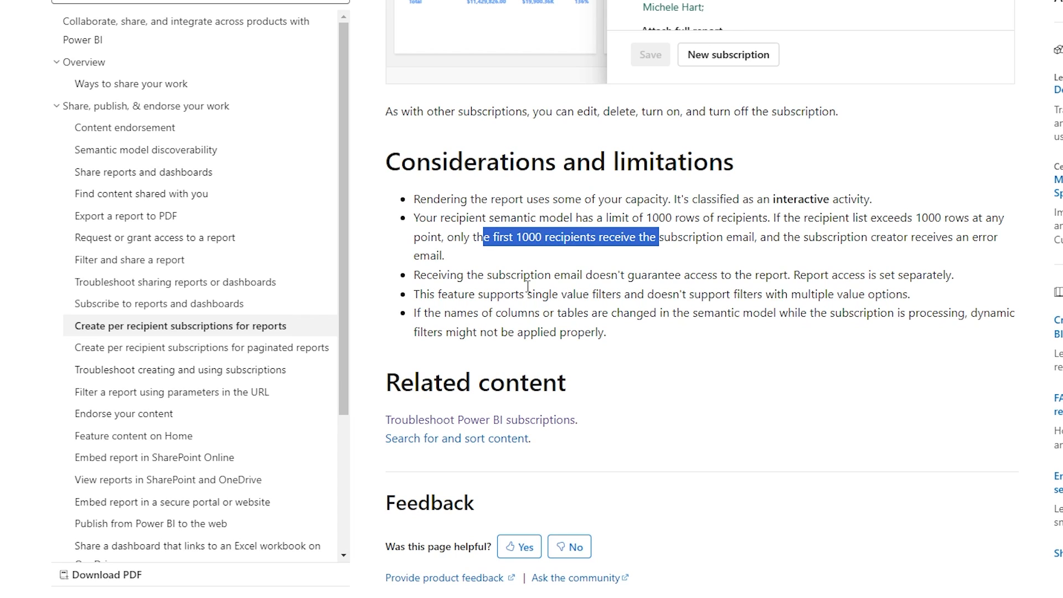
mouse_move(609, 299)
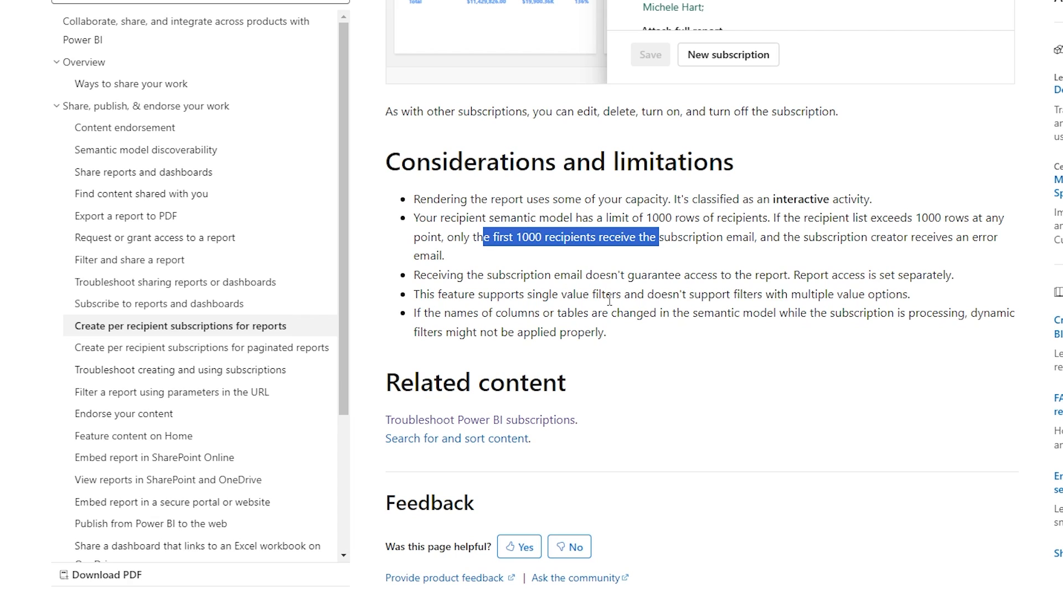